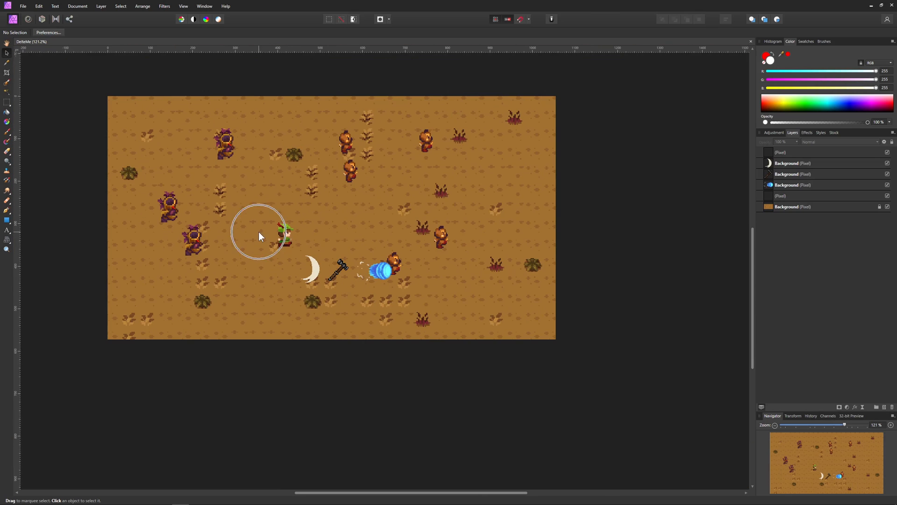
- Select the empty pixel layer and start painting a red arrow beside an enemy
left_click(341, 270)
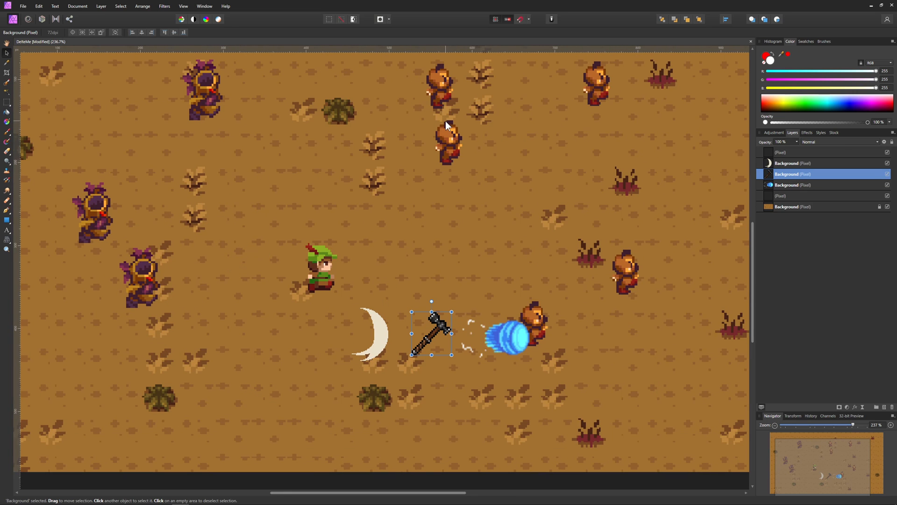
mouse_move(449, 162)
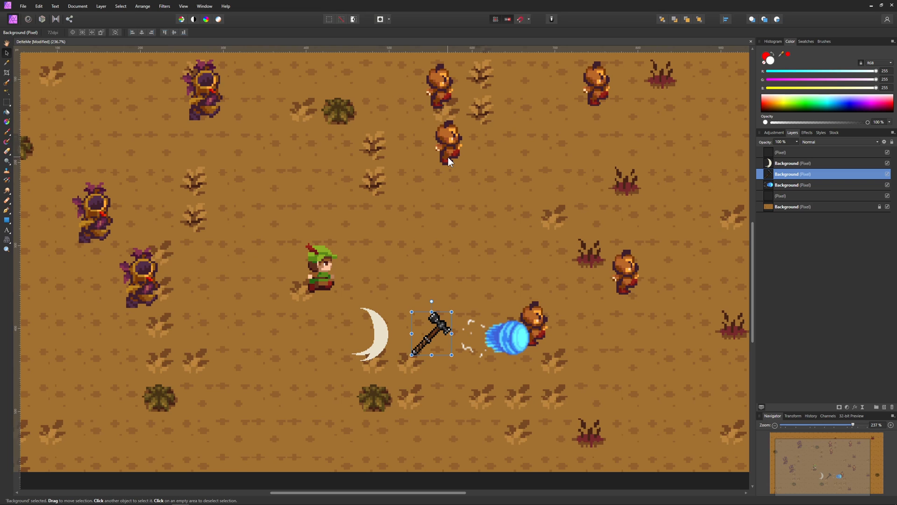
mouse_move(431, 128)
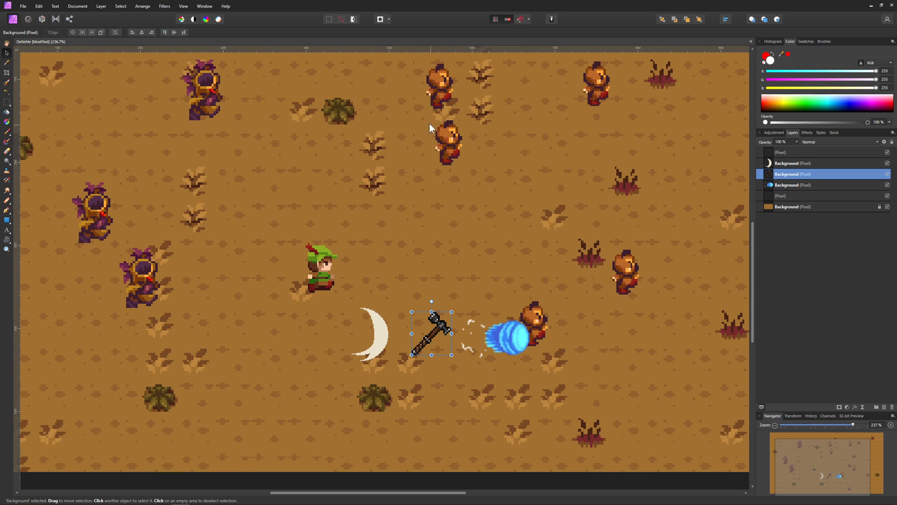
left_click(801, 196)
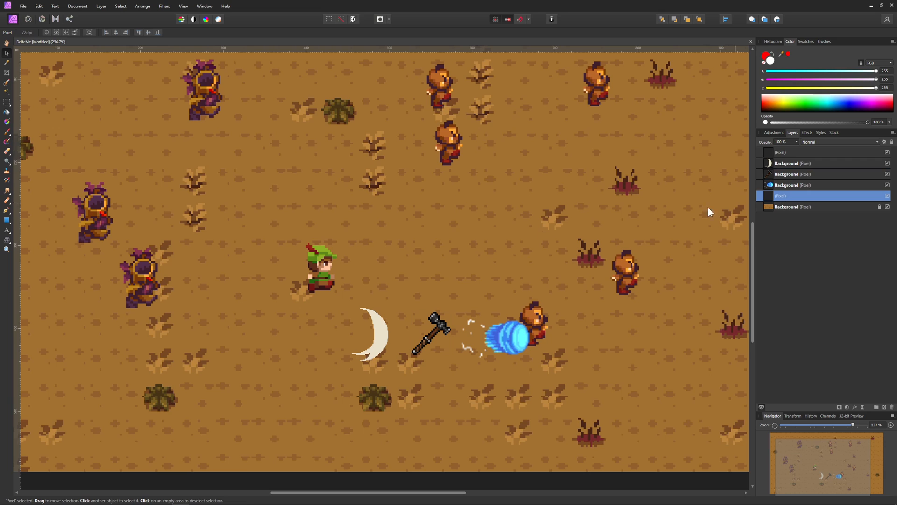
left_click(824, 152)
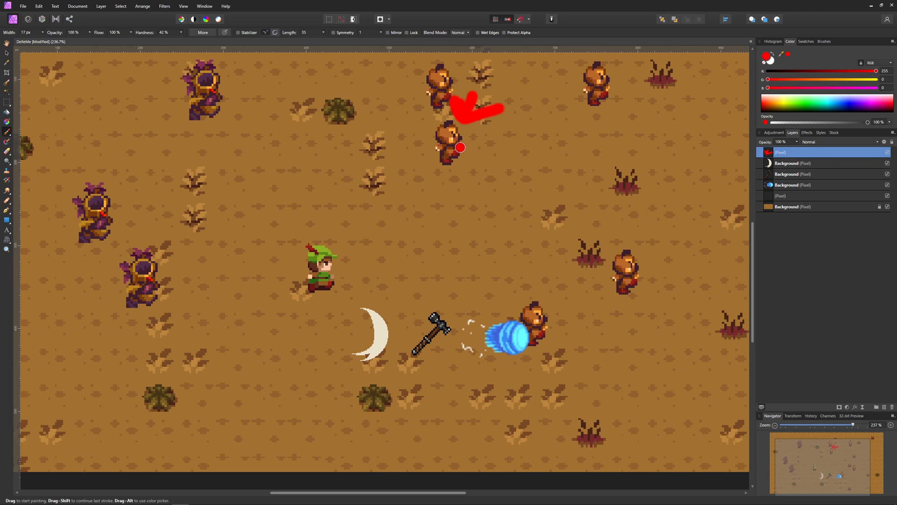
mouse_move(466, 137)
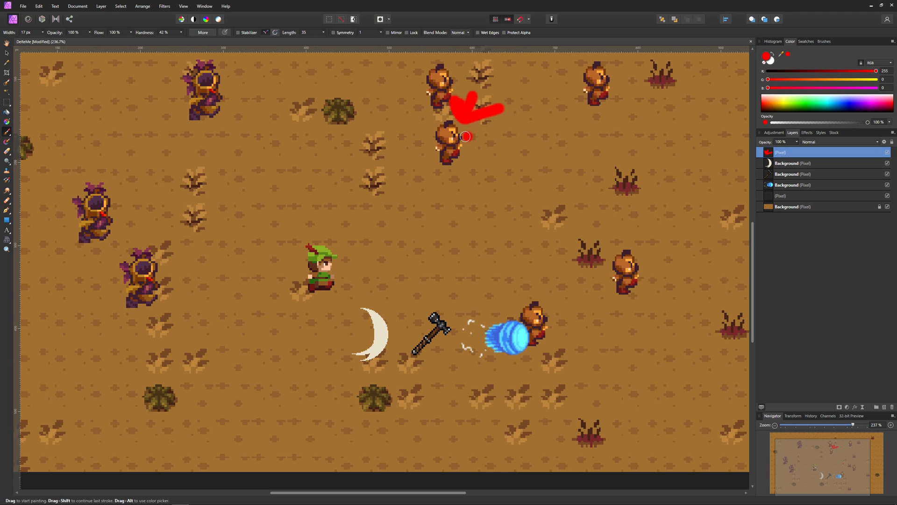
mouse_move(245, 137)
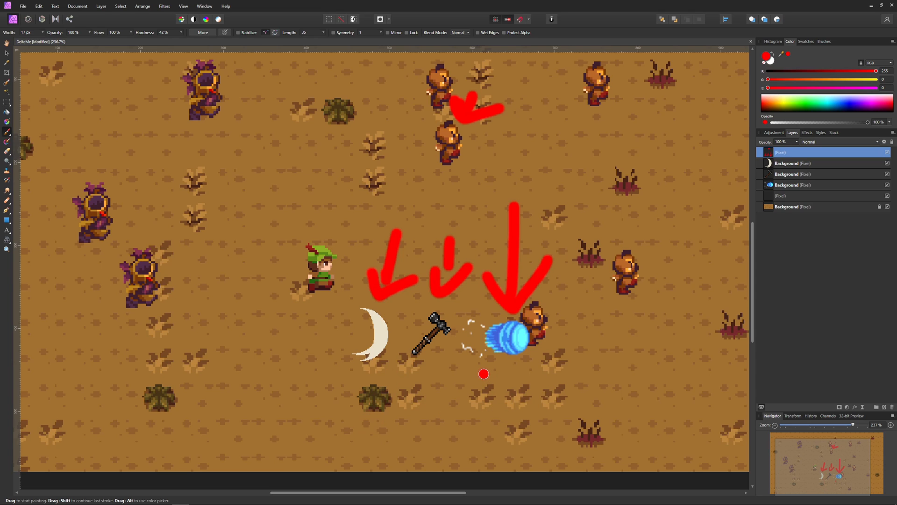
mouse_move(483, 374)
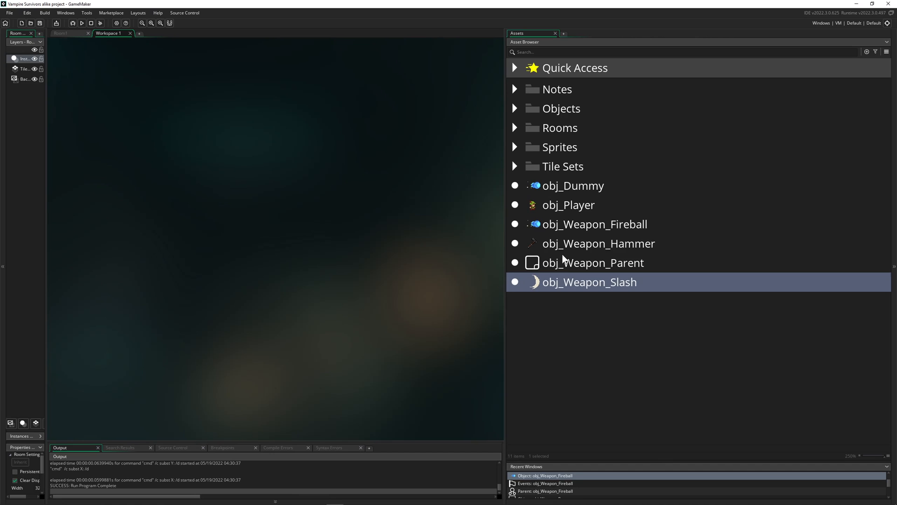
- Show obj_Weapon_Parent's Create code and expand the Objects folder listing the enemy objects
left_click(586, 315)
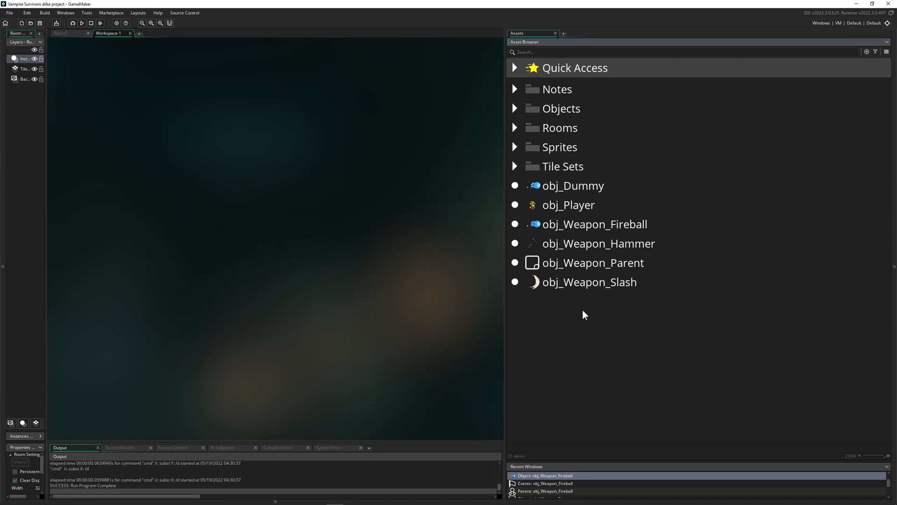
double_click(592, 262)
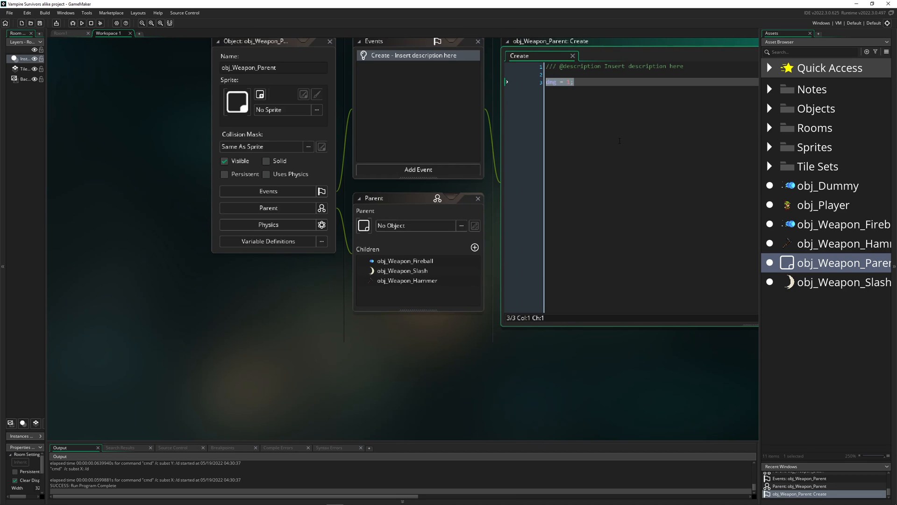
mouse_move(418, 169)
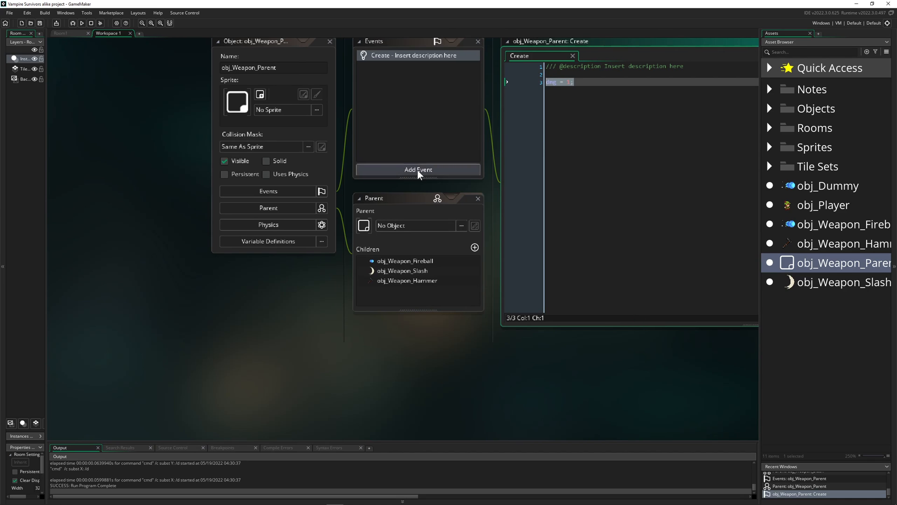
left_click(418, 169)
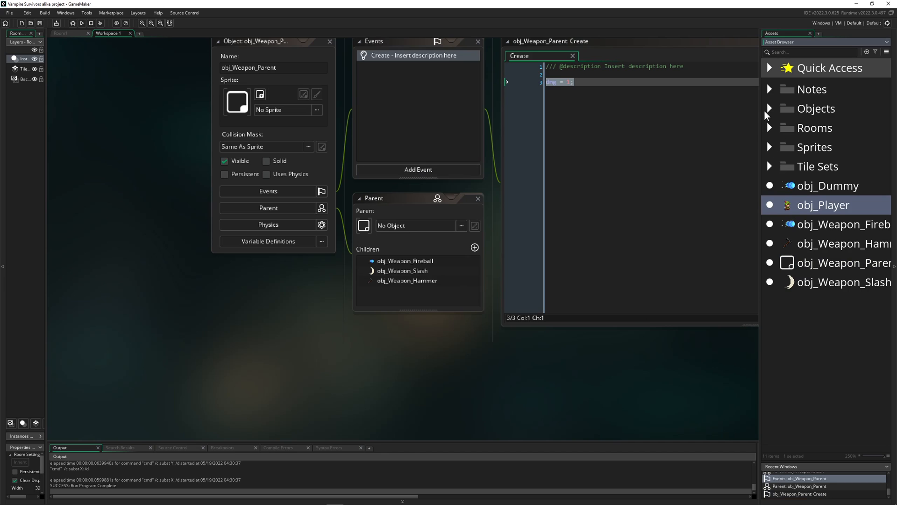
left_click(769, 109)
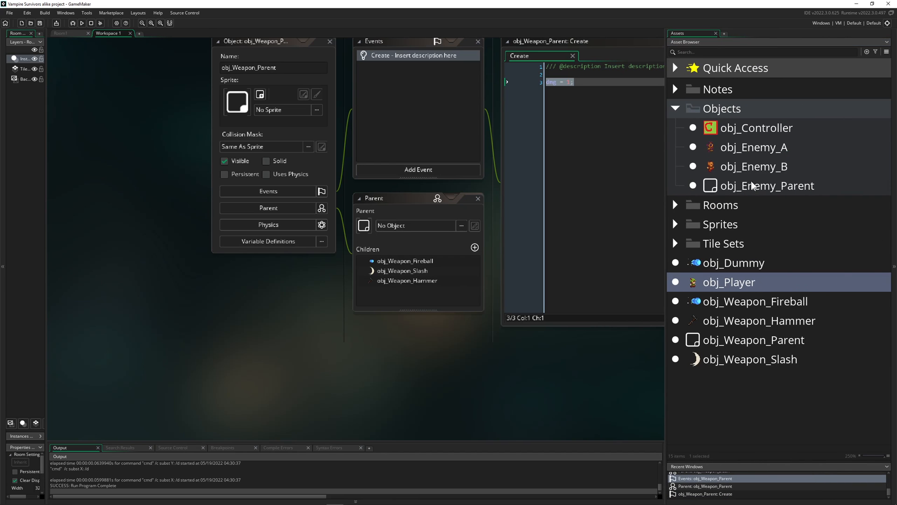
- View obj_Enemy_Parent's Create code (walkSpeed = 0.3) and begin an 'hp =' line
double_click(766, 185)
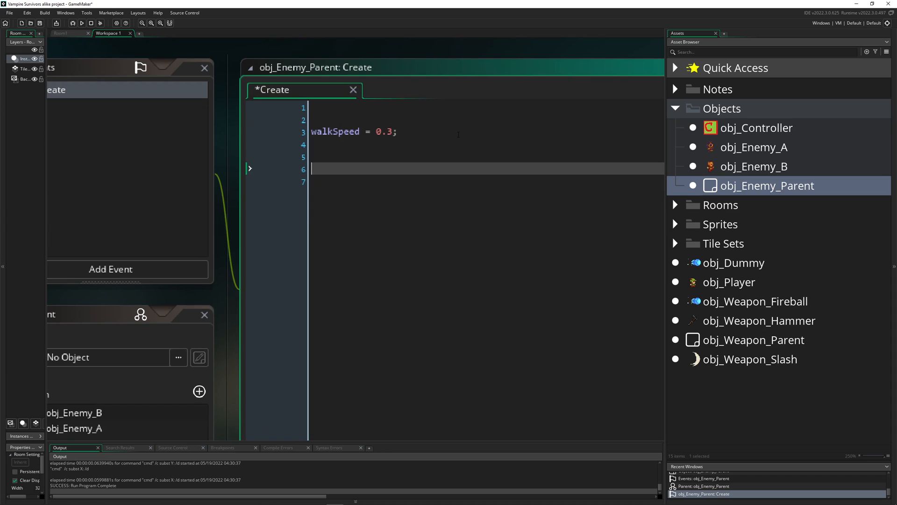
type("hp =")
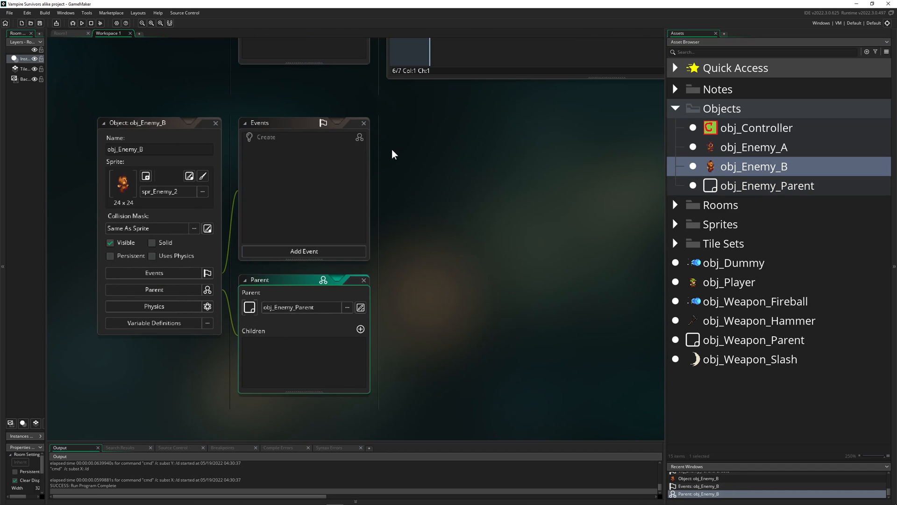
- Add an hp line below walkSpeed in obj_Enemy_A's Create code, trying 80 then 40
left_click(754, 146)
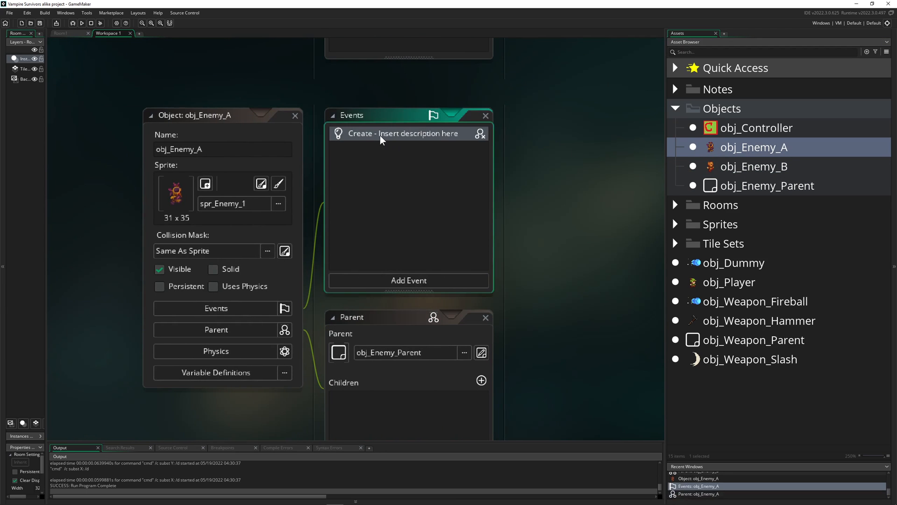
double_click(403, 133)
type("hp")
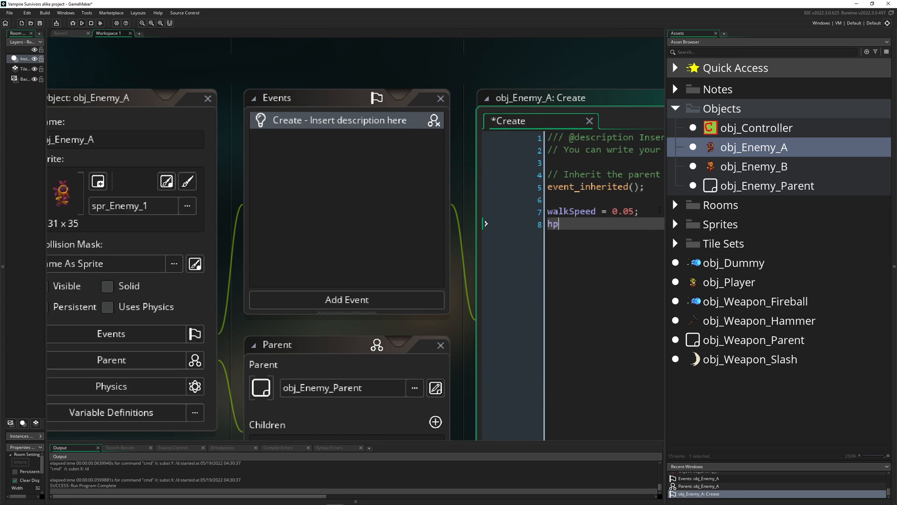
type("? 1")
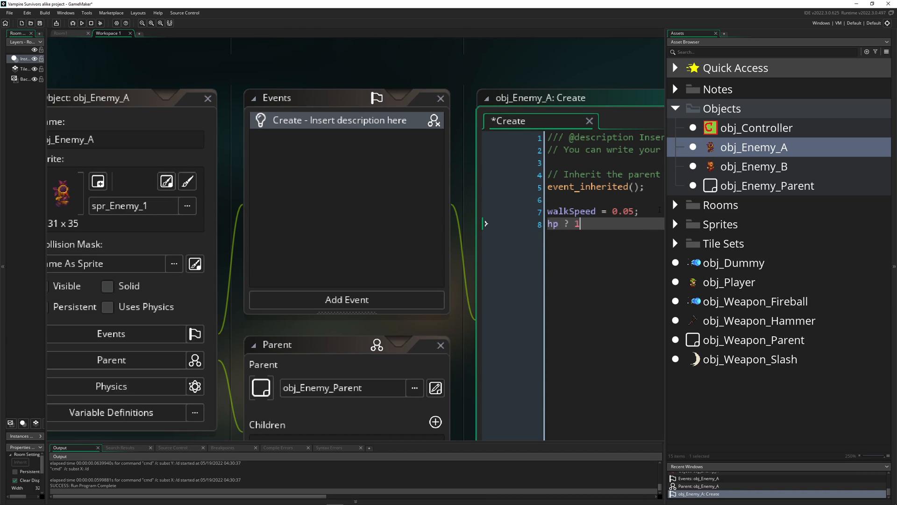
type("80")
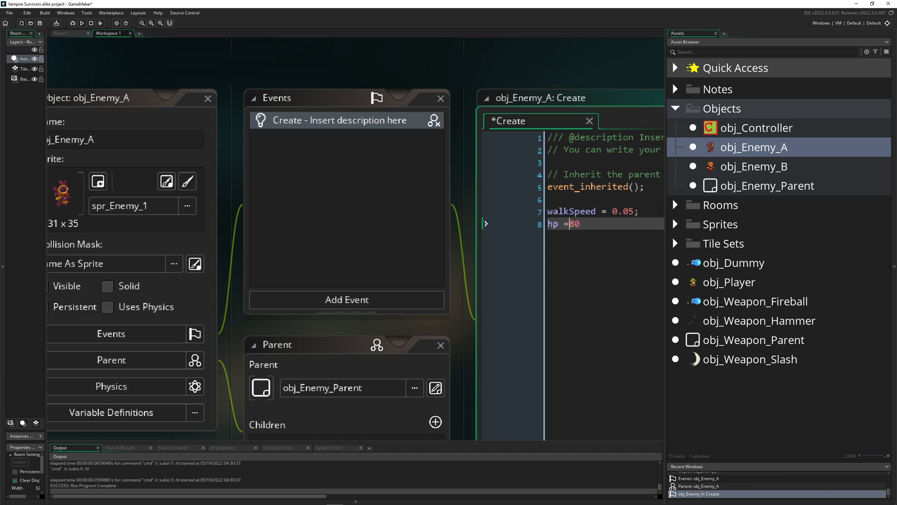
type("80;")
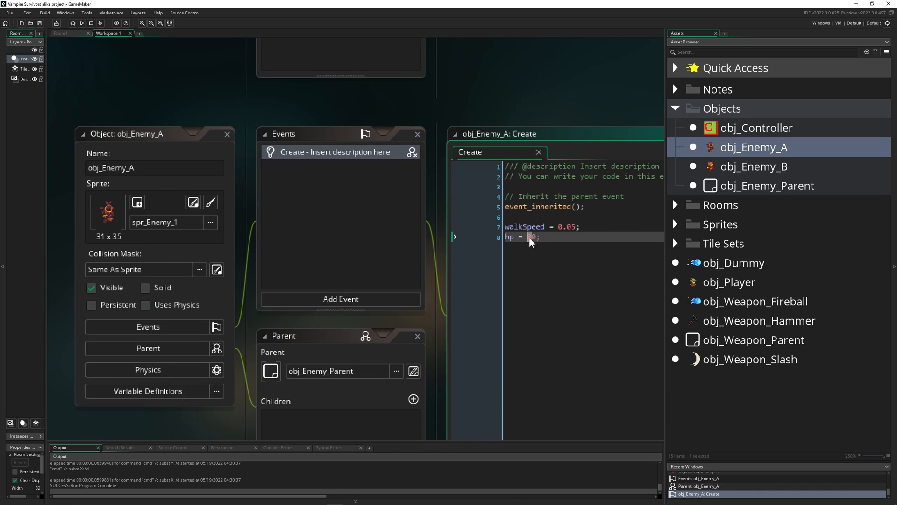
type("40")
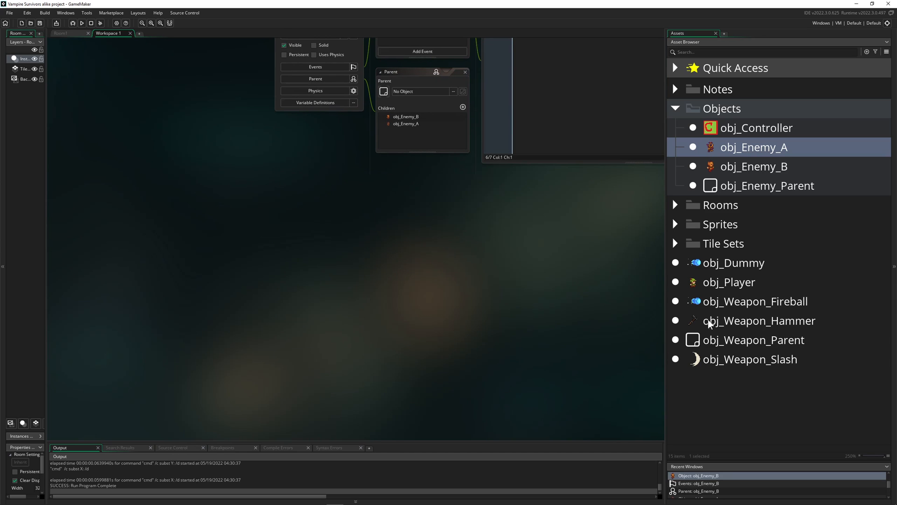
- Add a Step event to obj_Weapon_Parent beginning with collision_rectangle_list
double_click(752, 339)
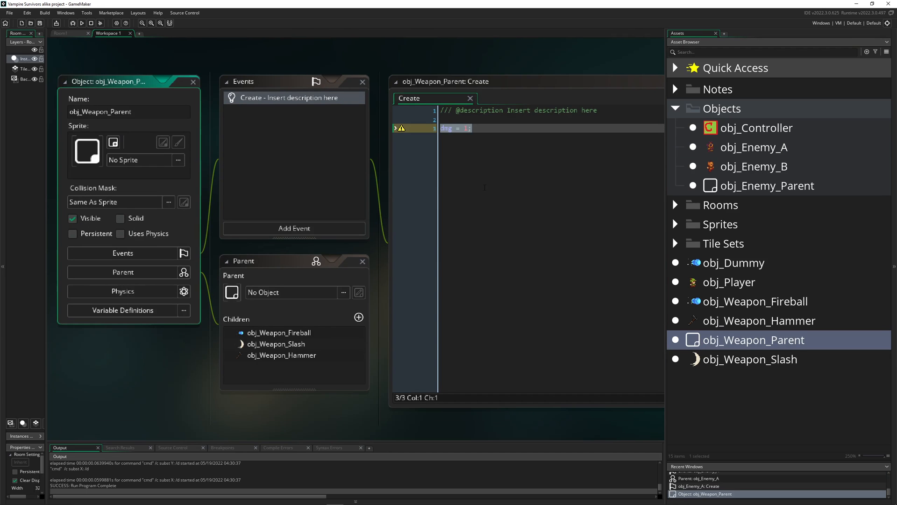
left_click(294, 228)
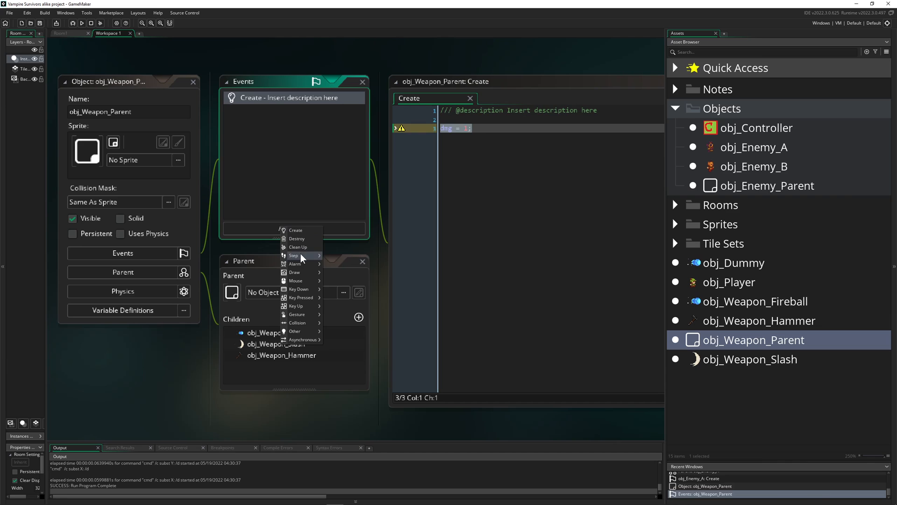
left_click(293, 255)
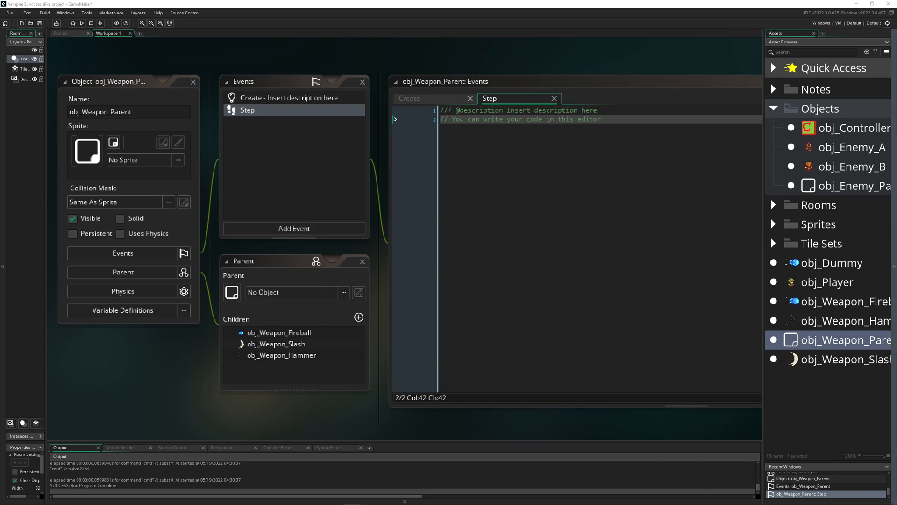
left_click(627, 122)
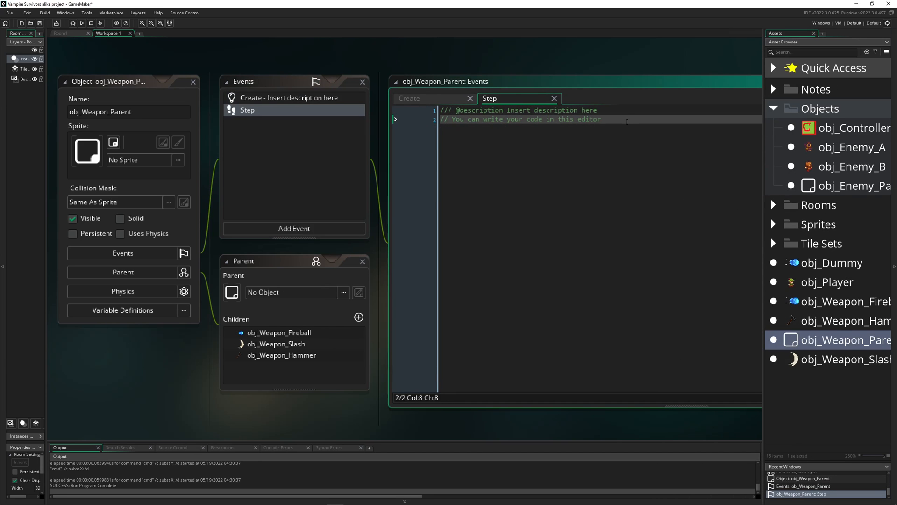
type("collision_rectangle_1")
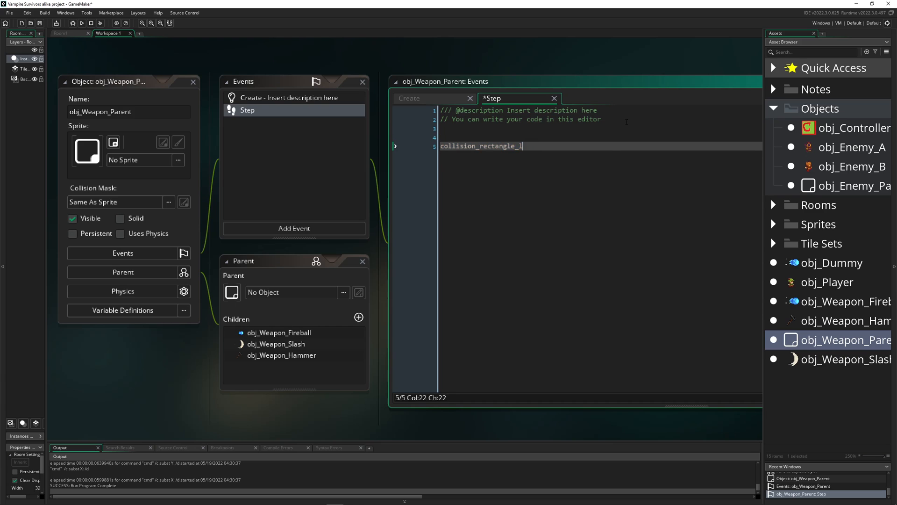
key("backspace")
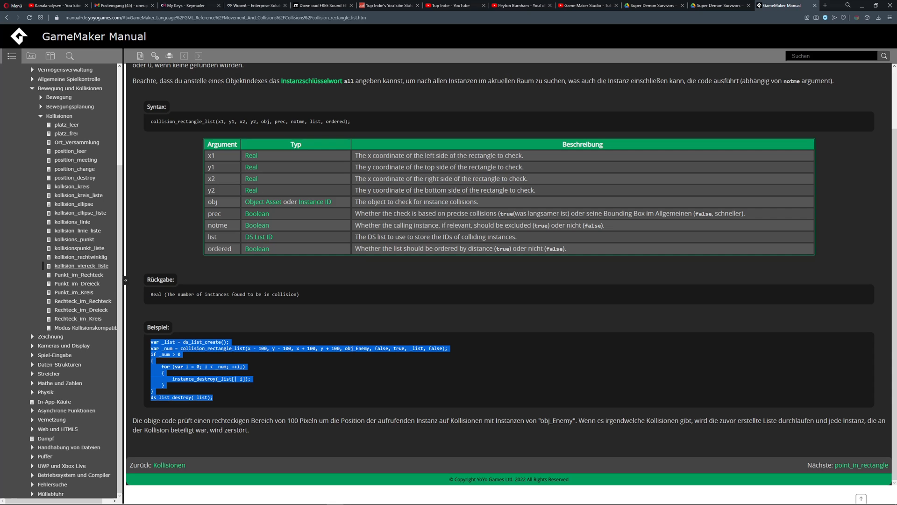
- Copy the manual's collision_rectangle_list example into the weapon parent's Step event
left_click(284, 274)
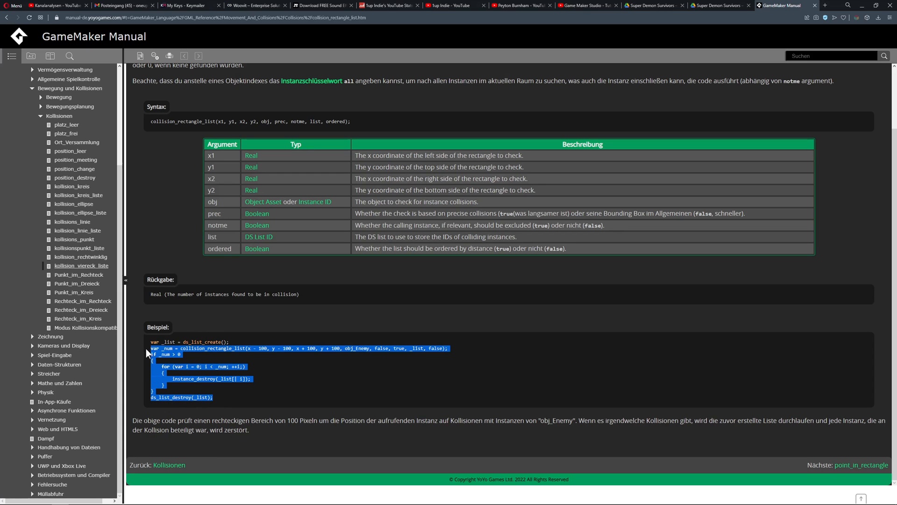
scroll("up", 3)
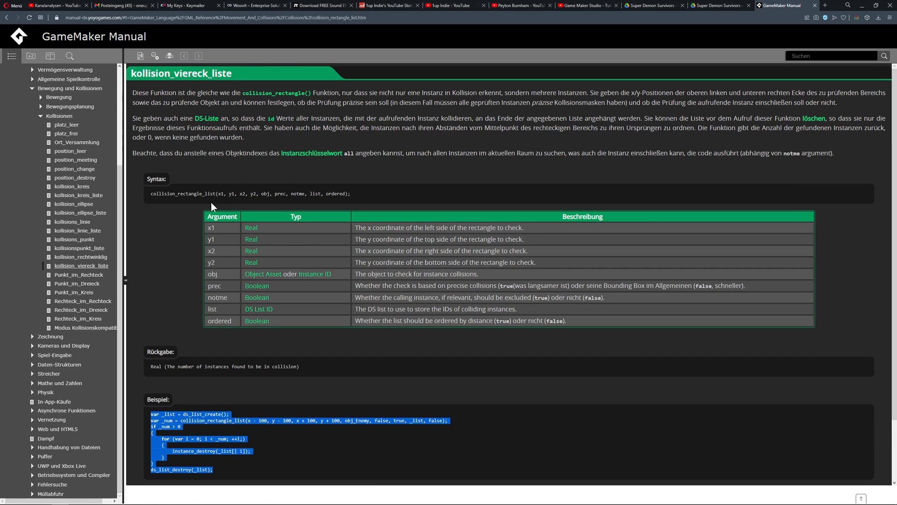
scroll("down", 3)
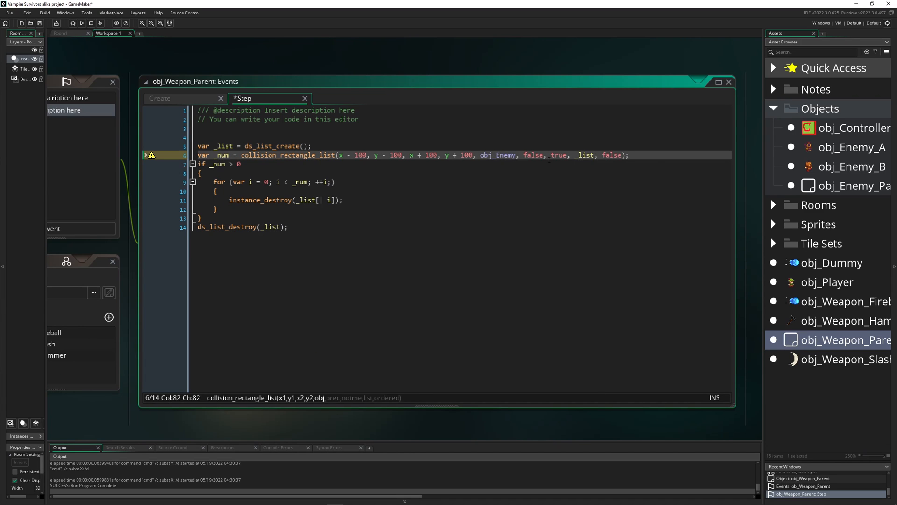
- Target obj_Enemy_Parent and use bbox_left, bbox_top, bbox_right, bbox_bottom as the collision rectangle
type("_Parent")
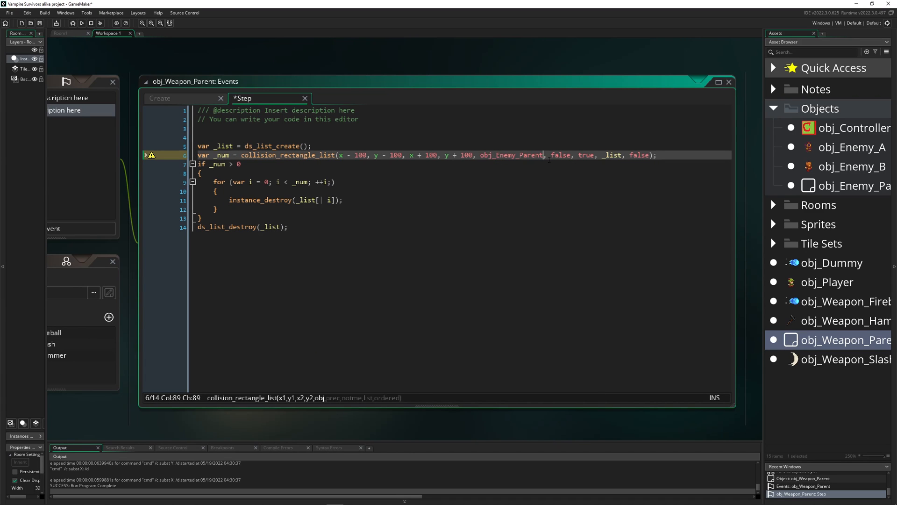
double_click(512, 155)
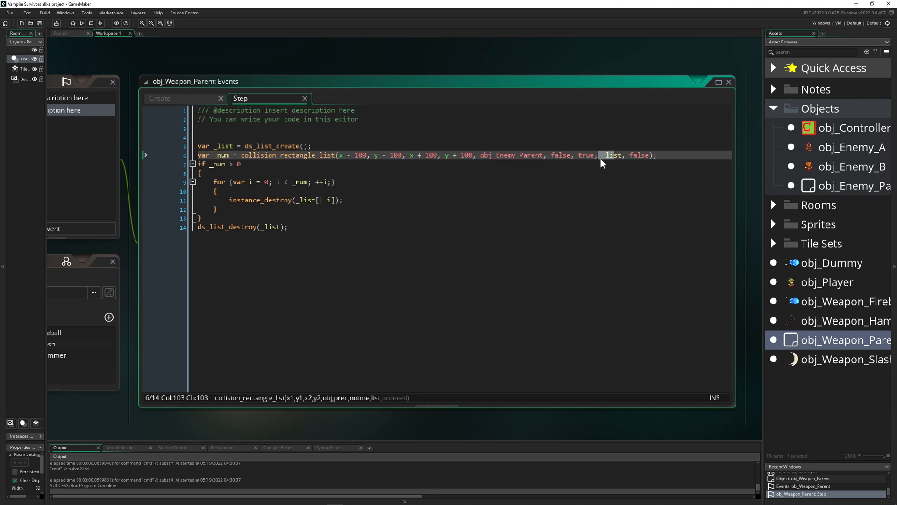
left_click(624, 155)
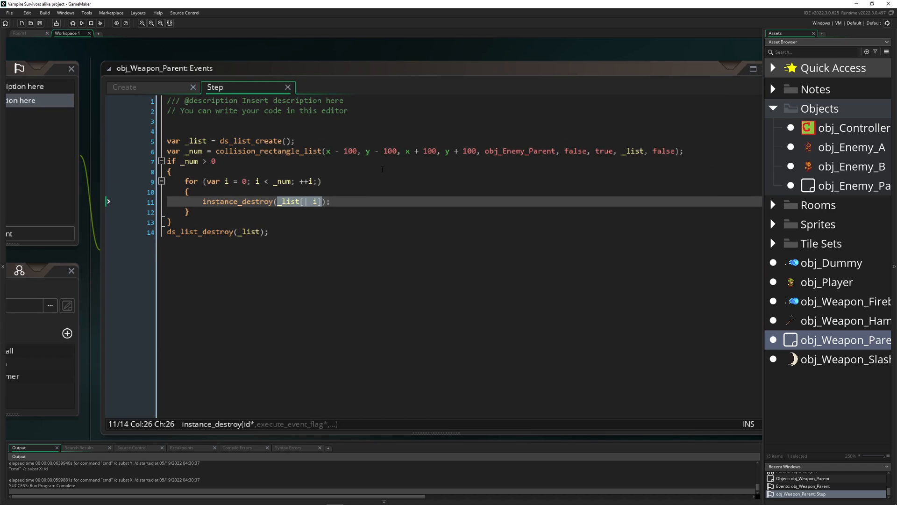
left_click(328, 151)
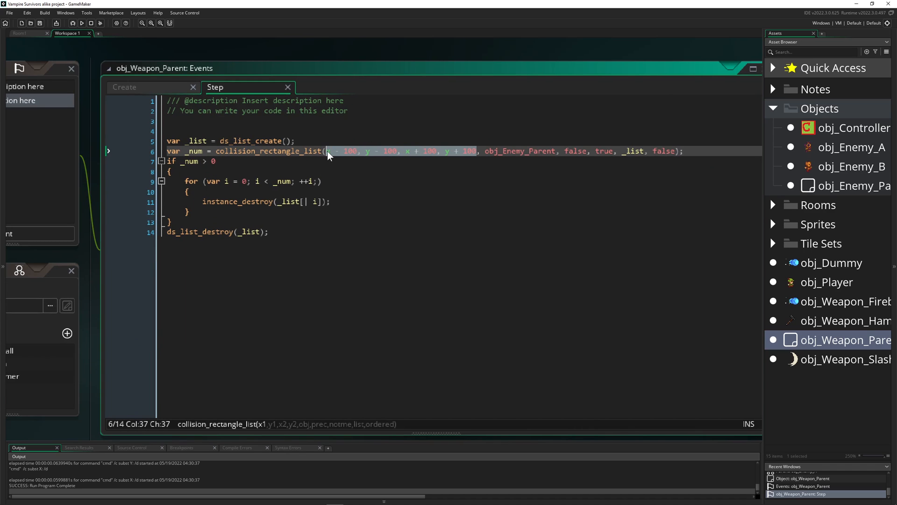
type("bbox_left")
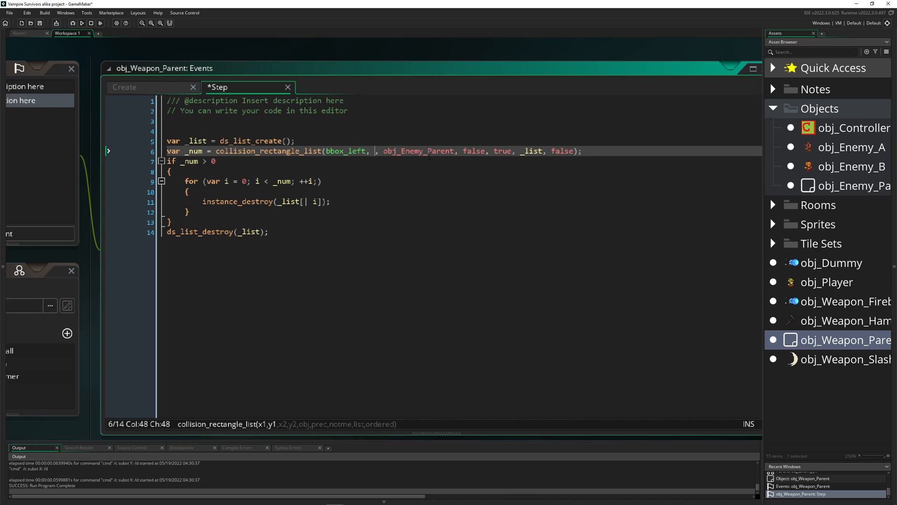
type("bbox_top,")
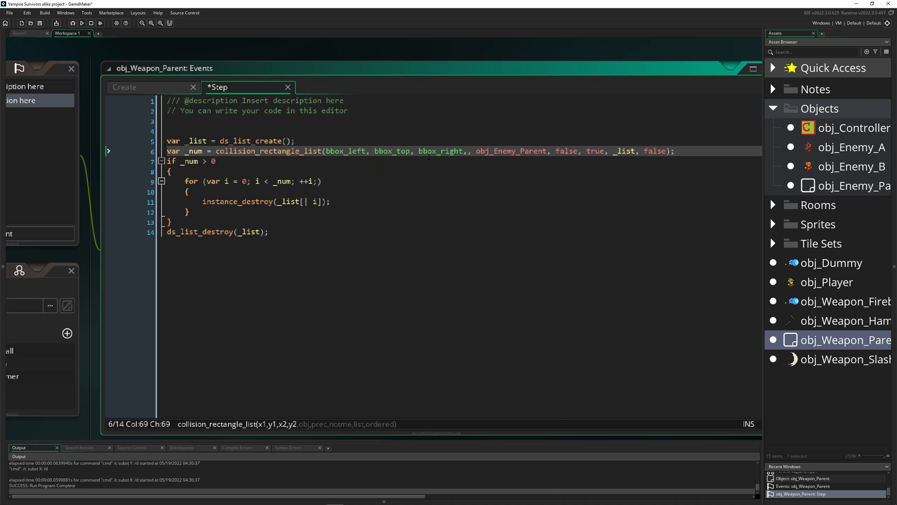
type("b")
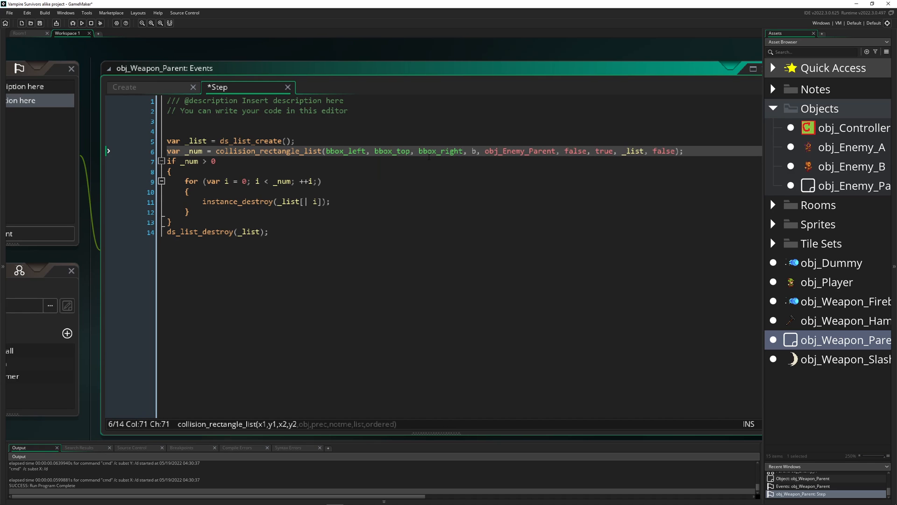
type("box_bottom")
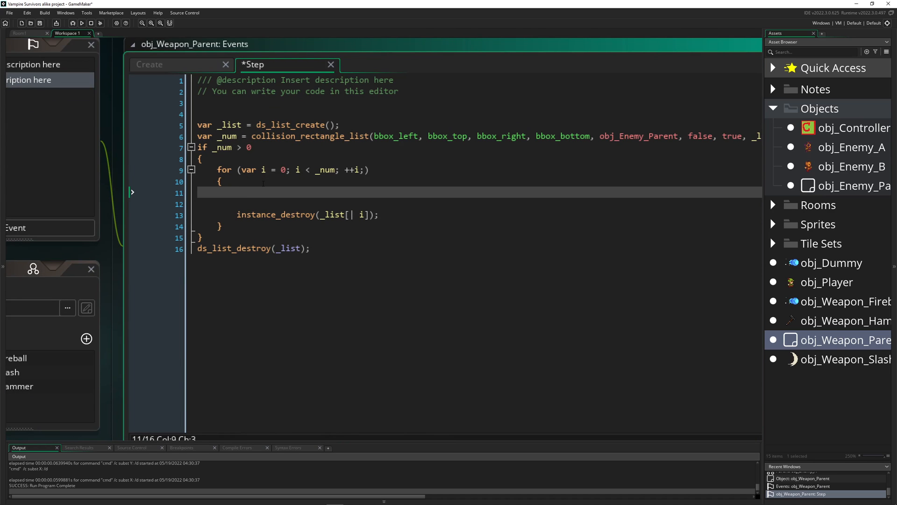
- Subtract dmg from each colliding enemy's hp with '_list[| i].hp -= dmg;'
left_click(151, 64)
type("dmg")
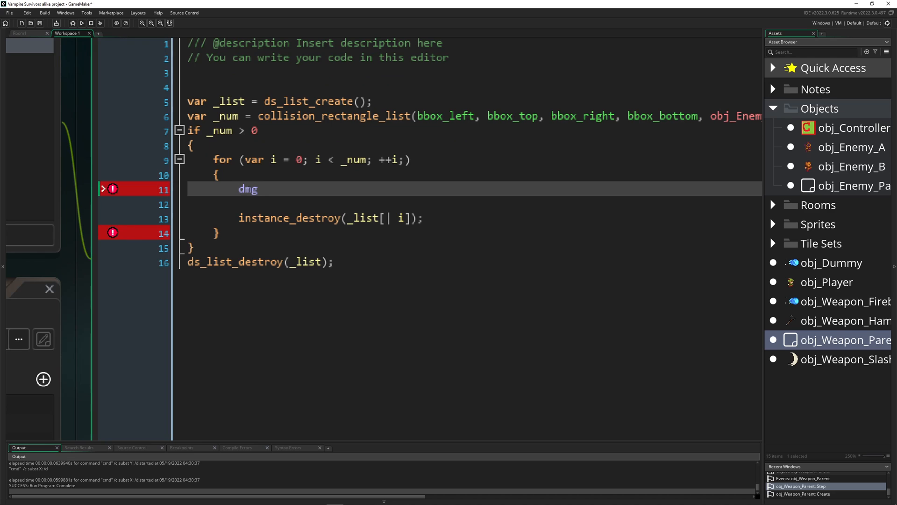
type("-=")
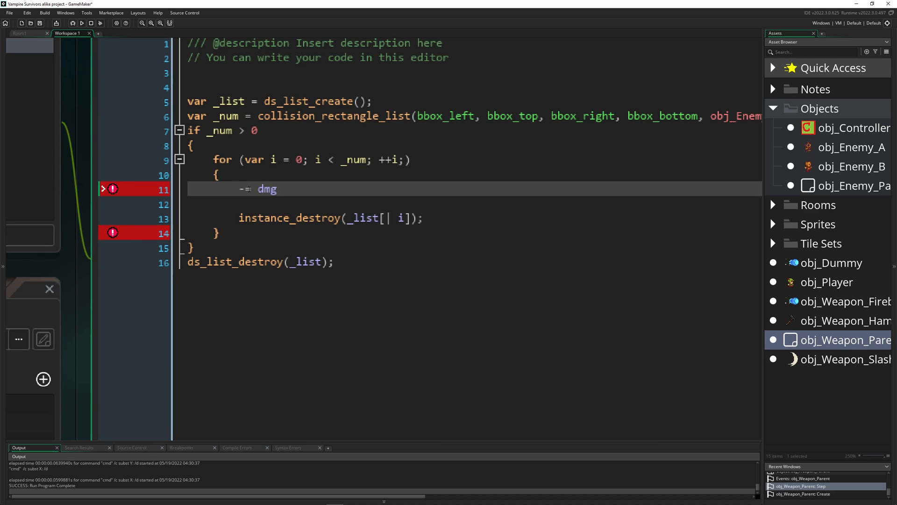
type("hp")
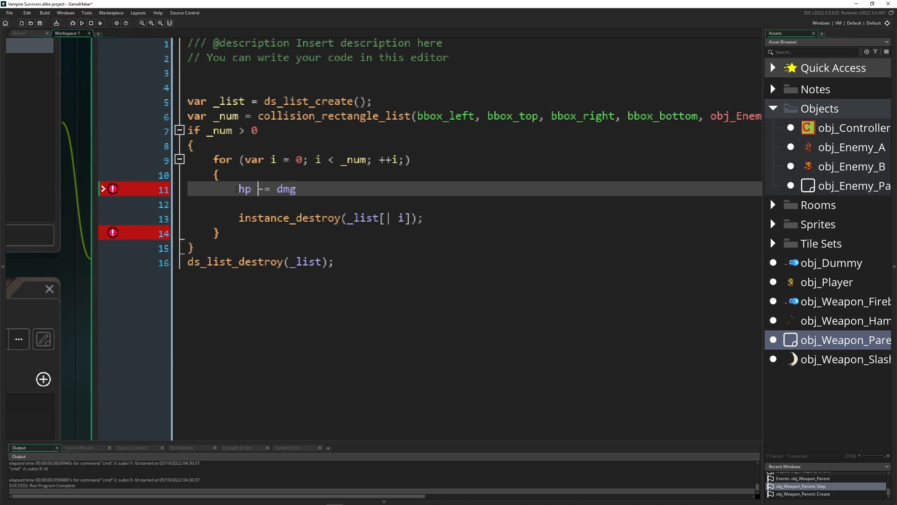
left_click(388, 218)
type("_list[| i].")
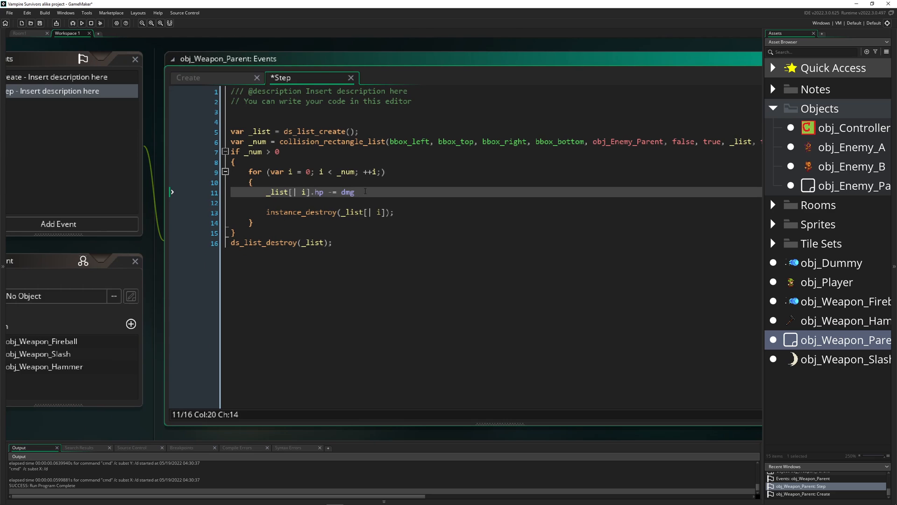
type(";")
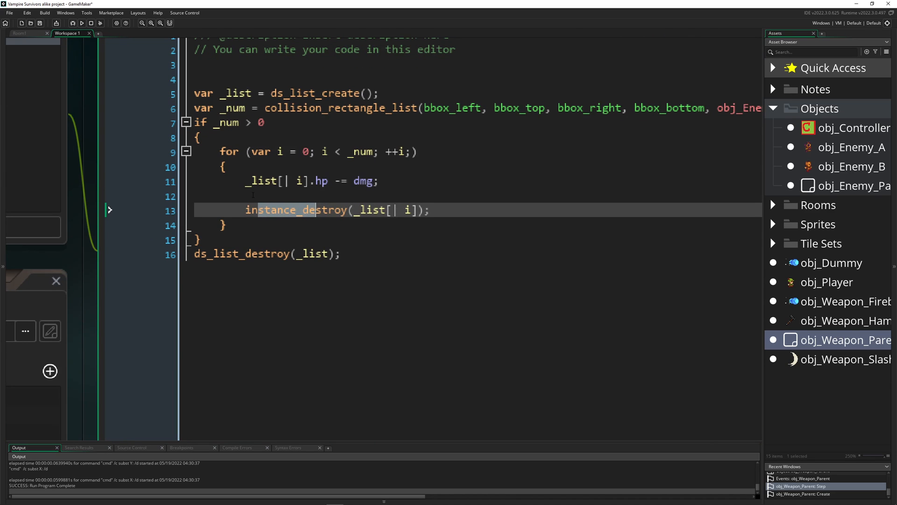
- Destroy the enemy only when _list[| i].hp <= 0, wrapping instance_destroy in that if block
type("if (")
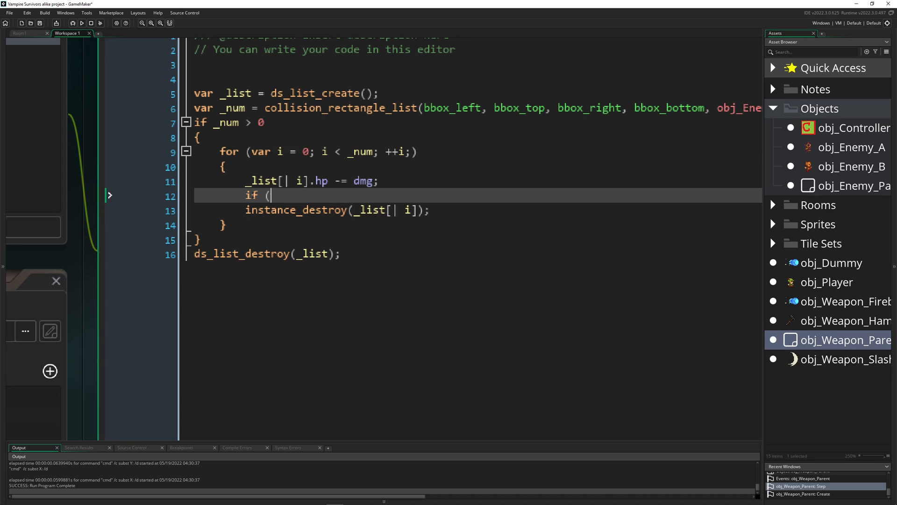
type(")")
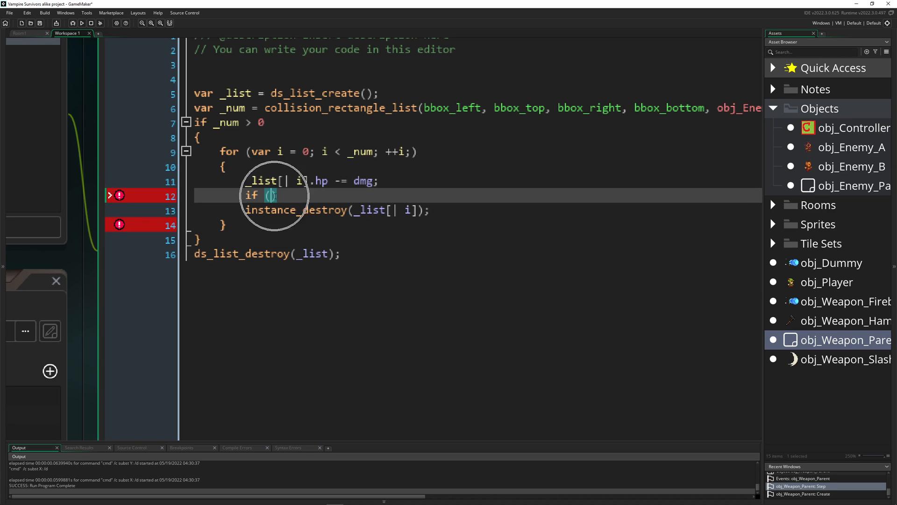
type("_list[| i].hp <= 0")
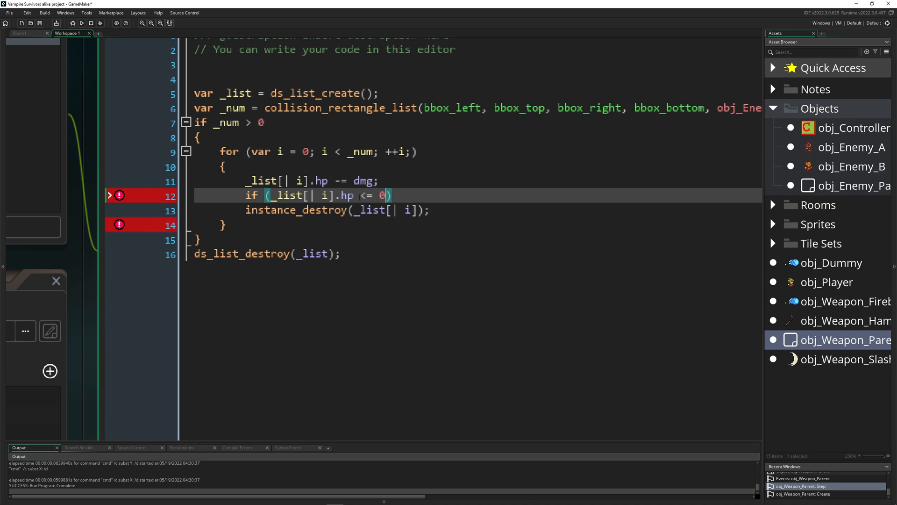
type("{")
left_click(478, 210)
type(" }")
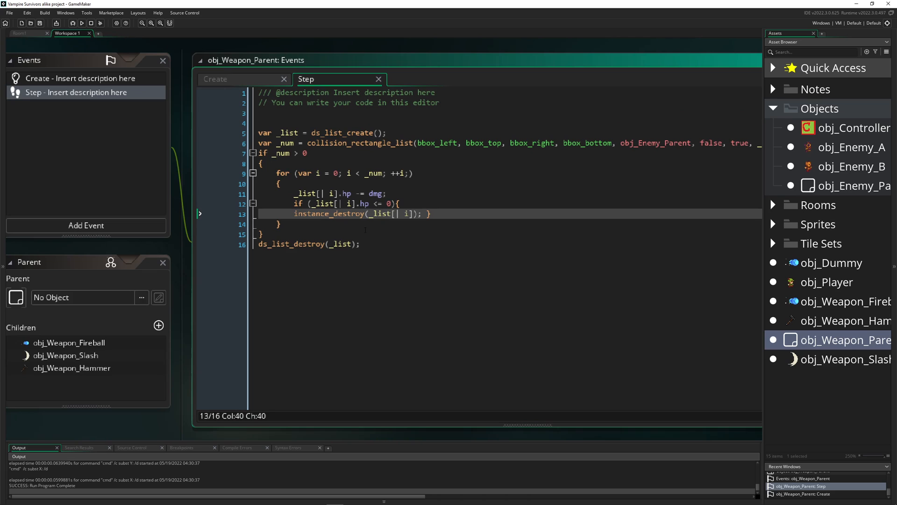
mouse_move(447, 213)
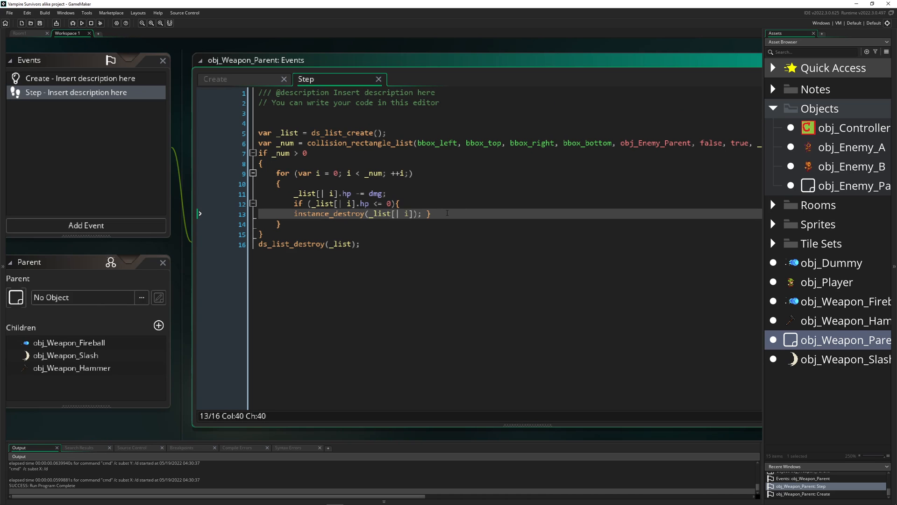
left_click(280, 183)
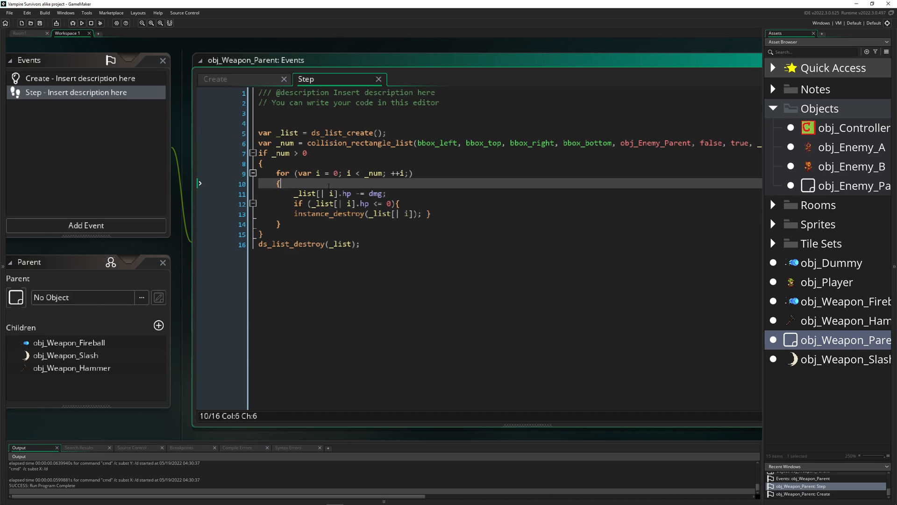
key("Enter")
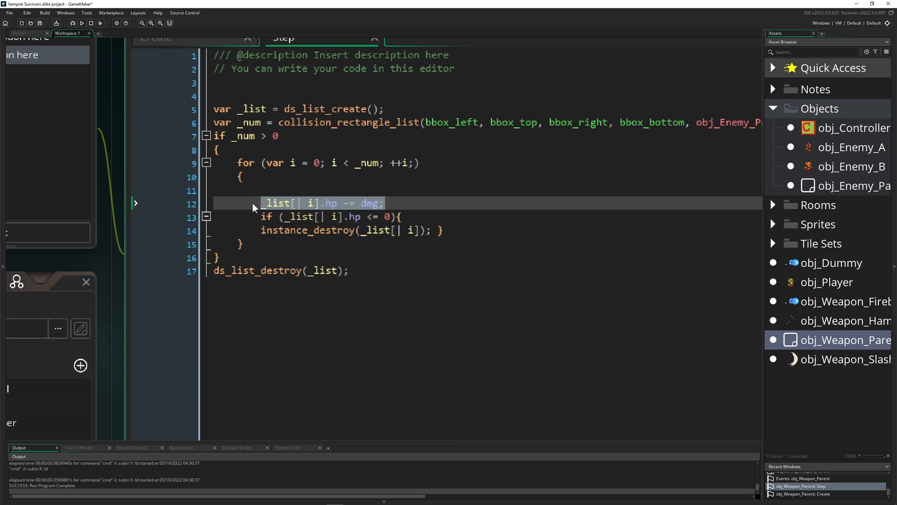
mouse_move(814, 371)
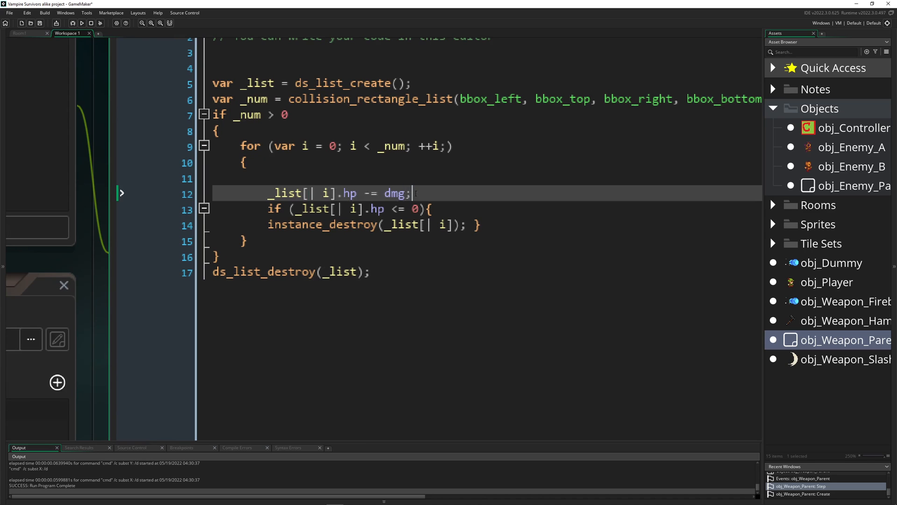
- Test-run the game to see the weapons in play, then stop the run
double_click(396, 192)
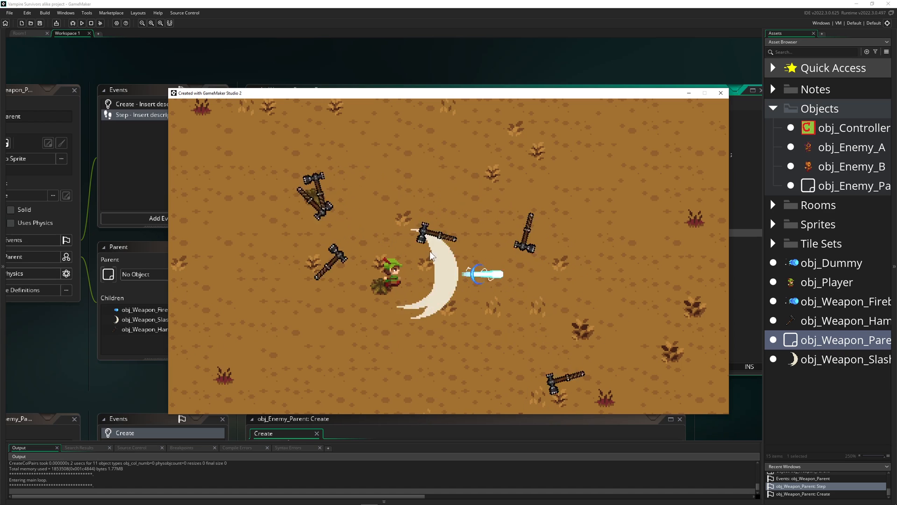
left_click(719, 93)
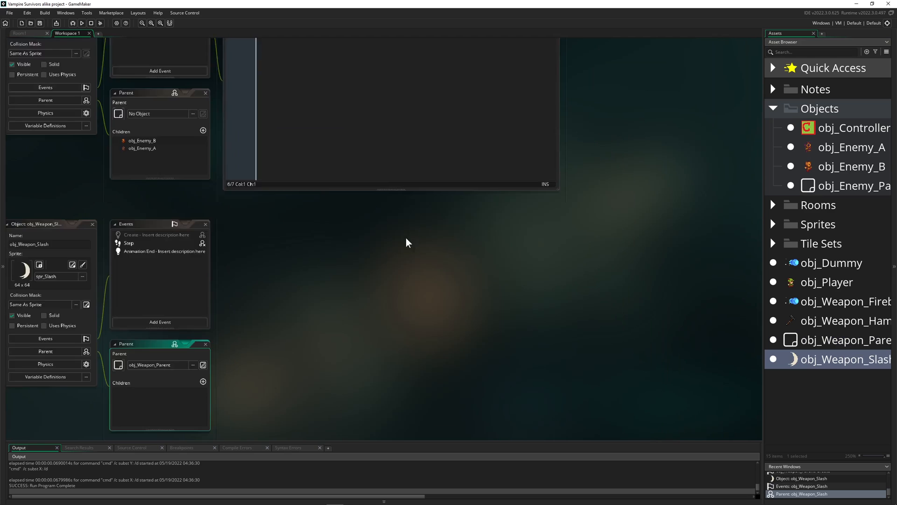
- Add event_inherited(); at the top of obj_Weapon_Slash's Step event above the x/y lines
double_click(128, 243)
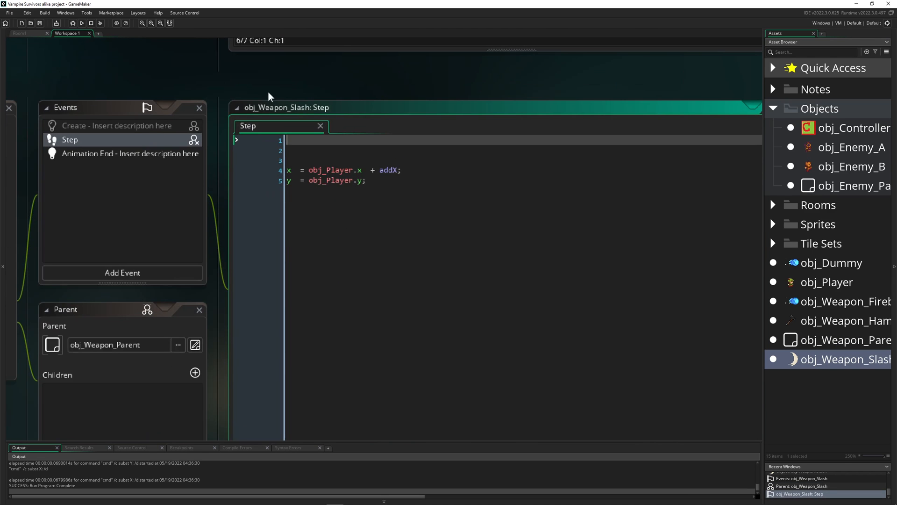
type("event_inherited();")
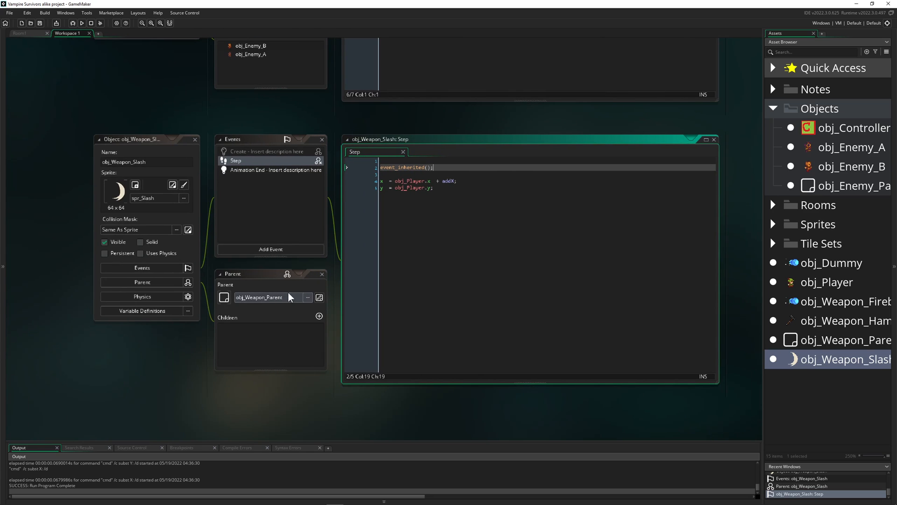
mouse_move(381, 213)
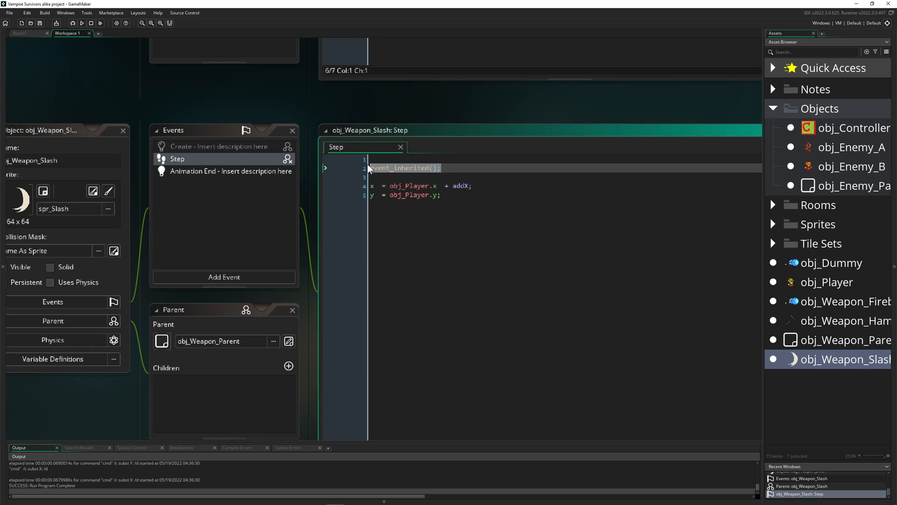
left_click(413, 177)
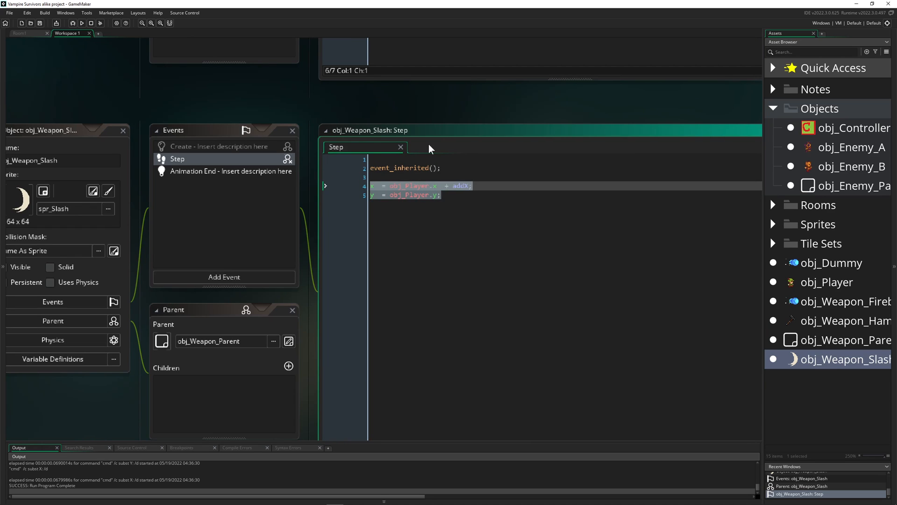
mouse_move(625, 235)
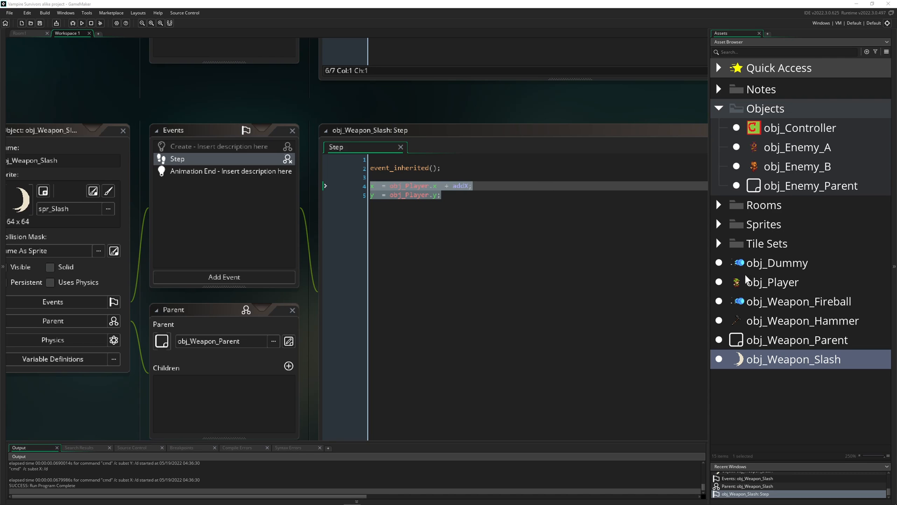
- Edit obj_Player's Create code so Damage_Slash, Damage_Hammer and Damage_Fireball become 3, 1 and 2
double_click(772, 282)
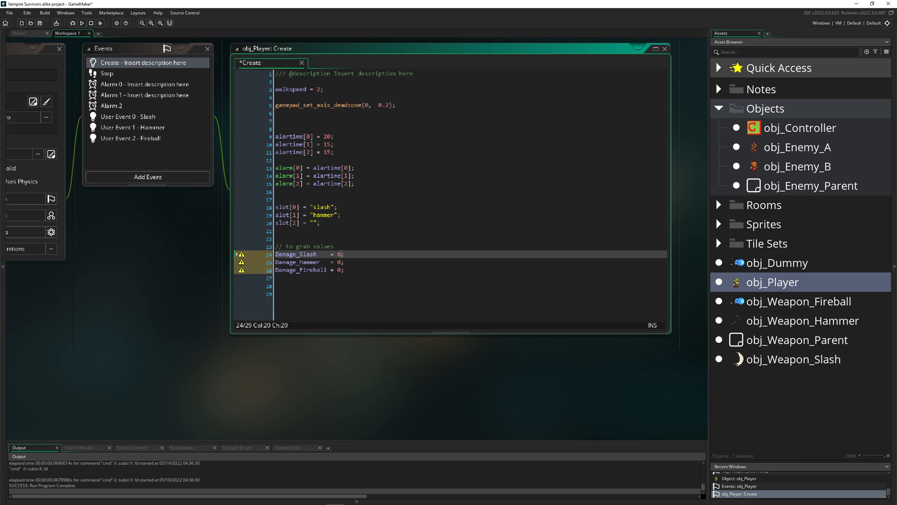
left_click(338, 254)
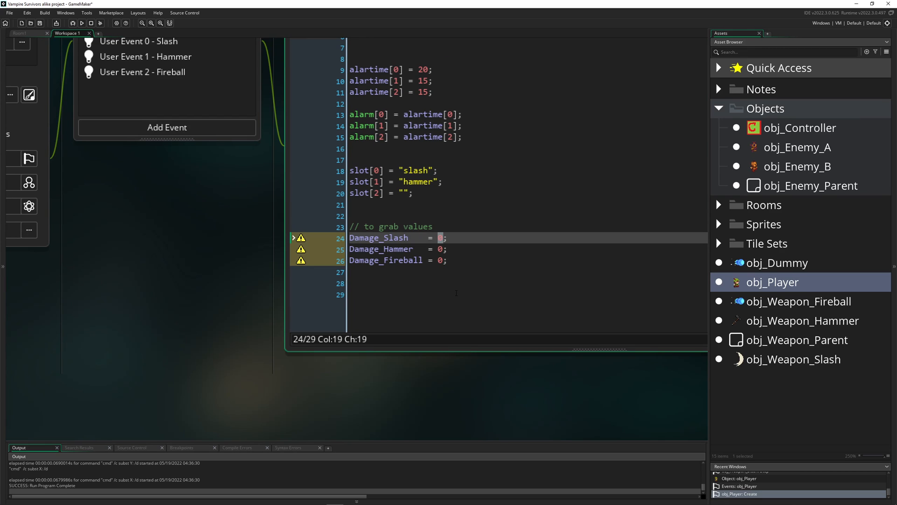
mouse_move(441, 245)
type("3")
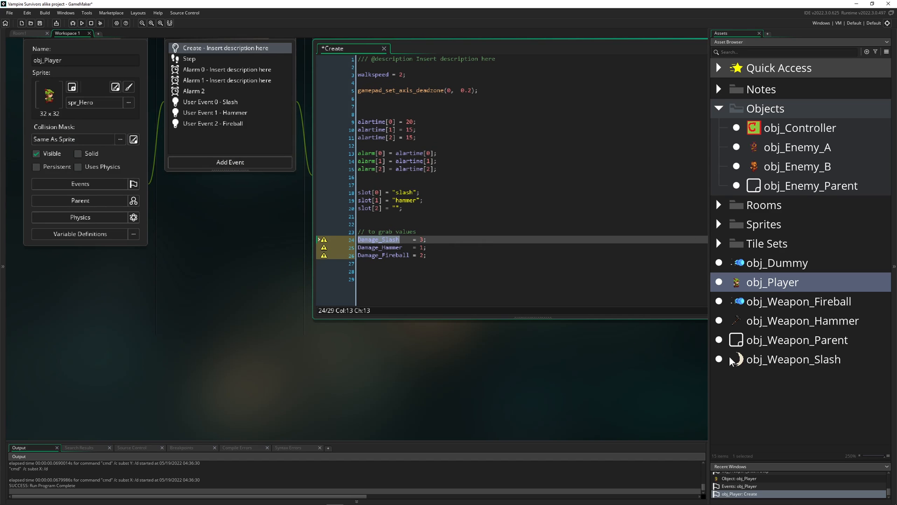
mouse_move(738, 315)
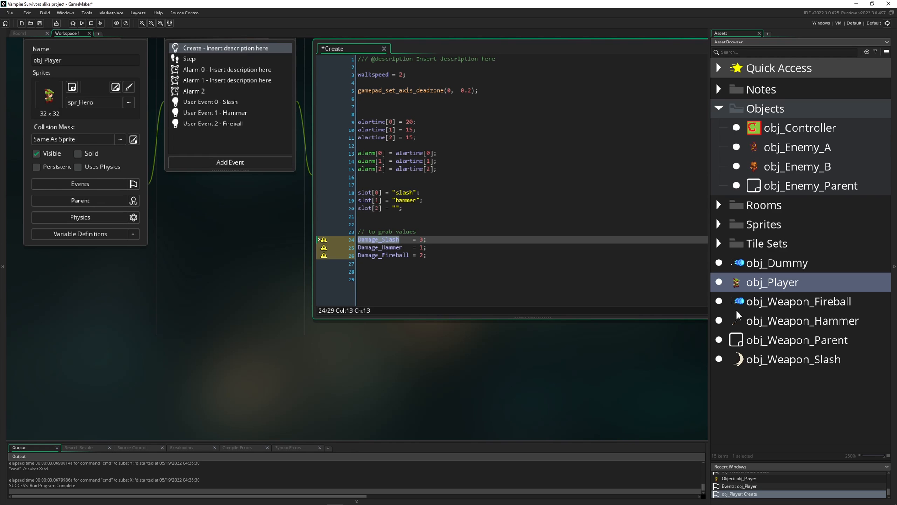
- Give obj_Weapon_Fireball an inherited Create event
double_click(799, 301)
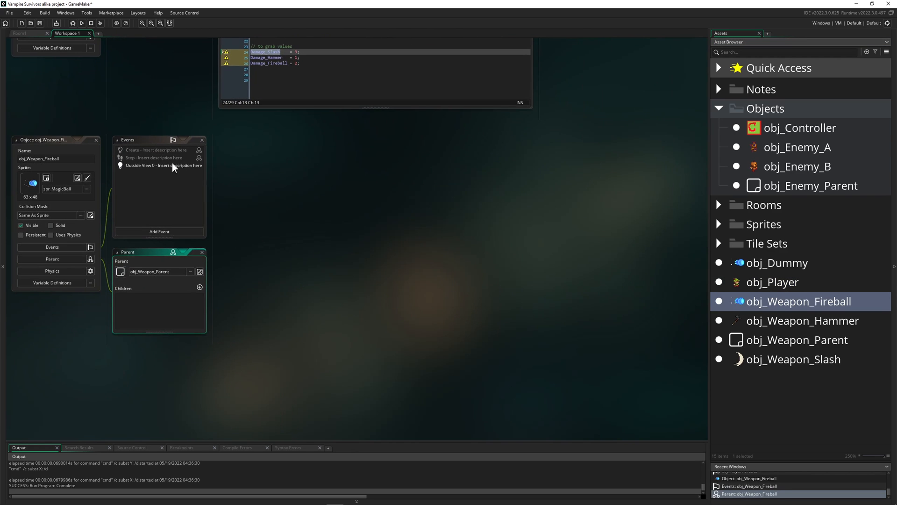
right_click(157, 165)
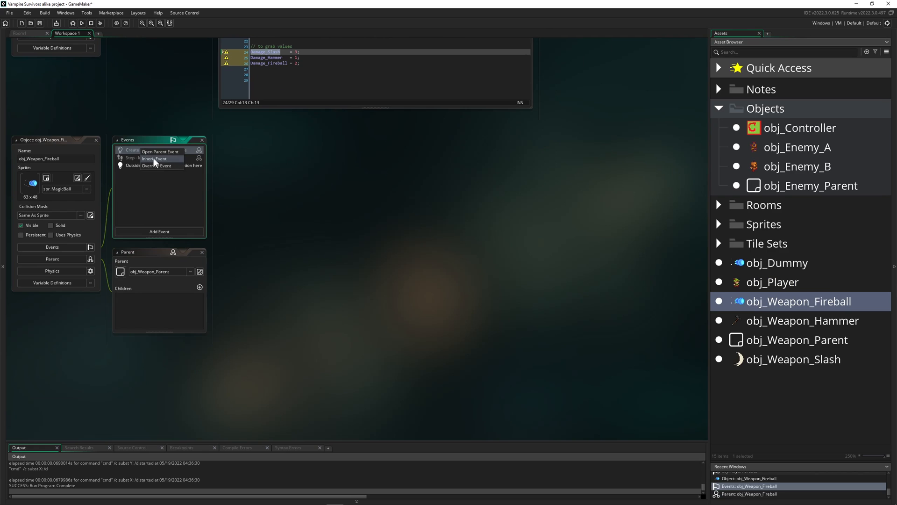
left_click(154, 159)
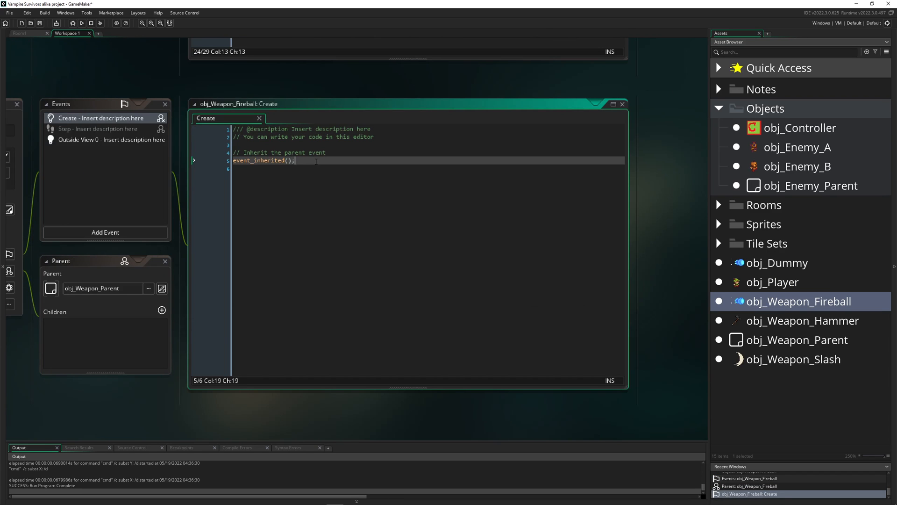
- Write dmg = obj_Player.Damage_Slash; in the Fireball's Create code
type("Damage_Slash")
type("dmg")
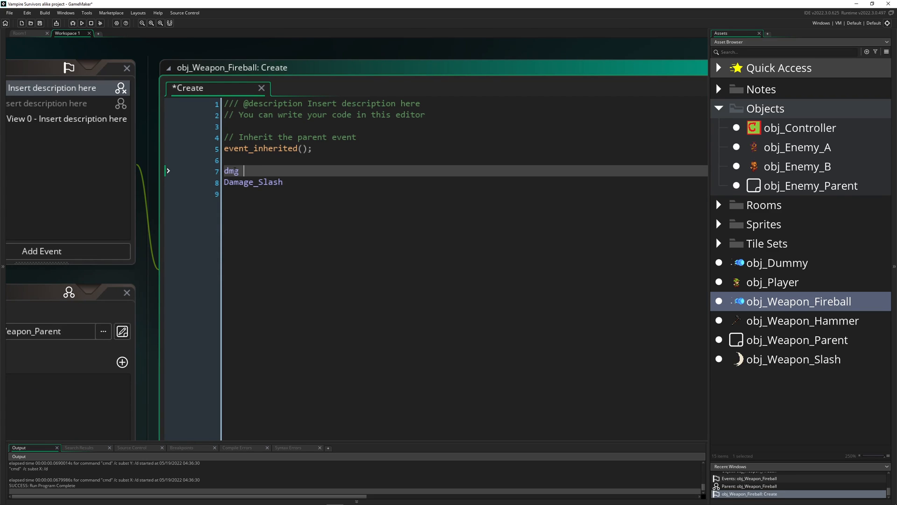
type("=")
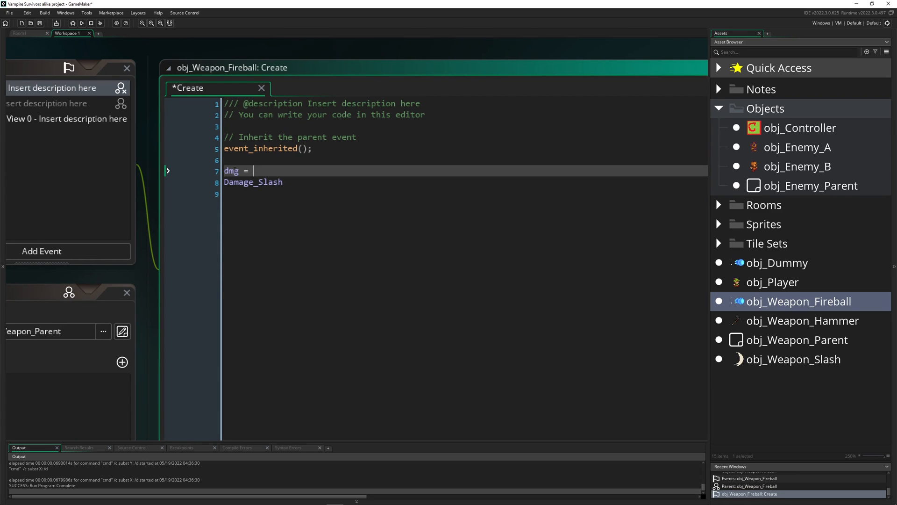
mouse_move(736, 223)
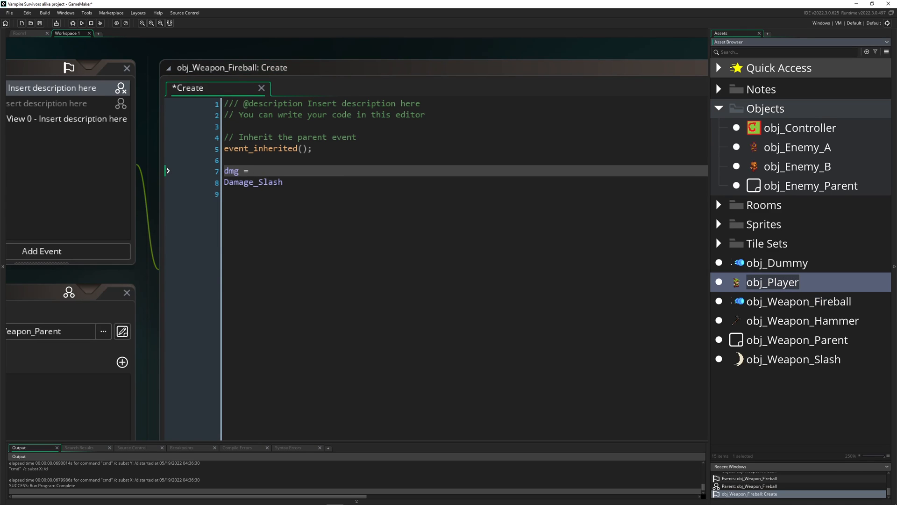
type("obj_Player.")
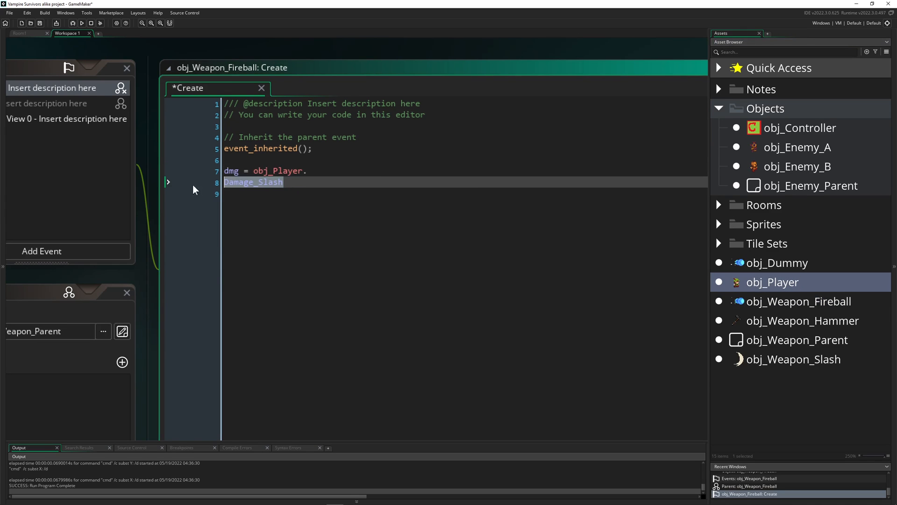
type("Damage_Slash;")
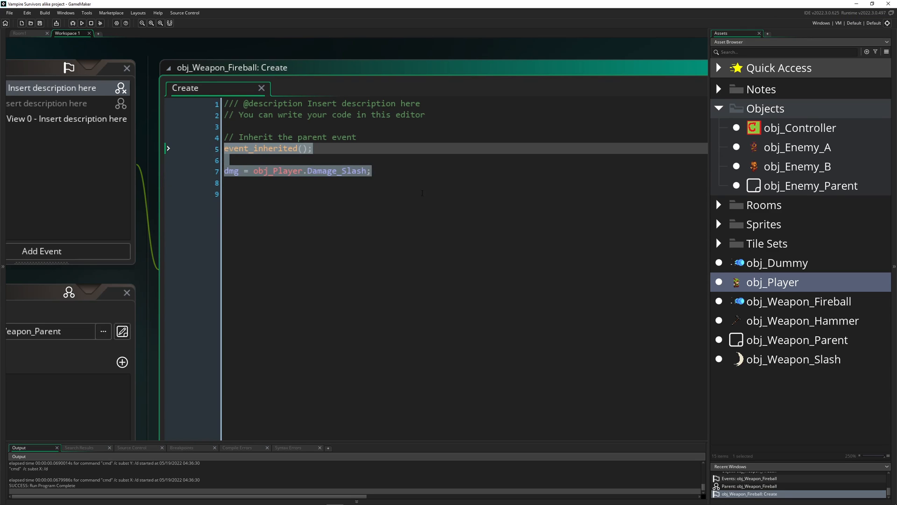
left_click(802, 321)
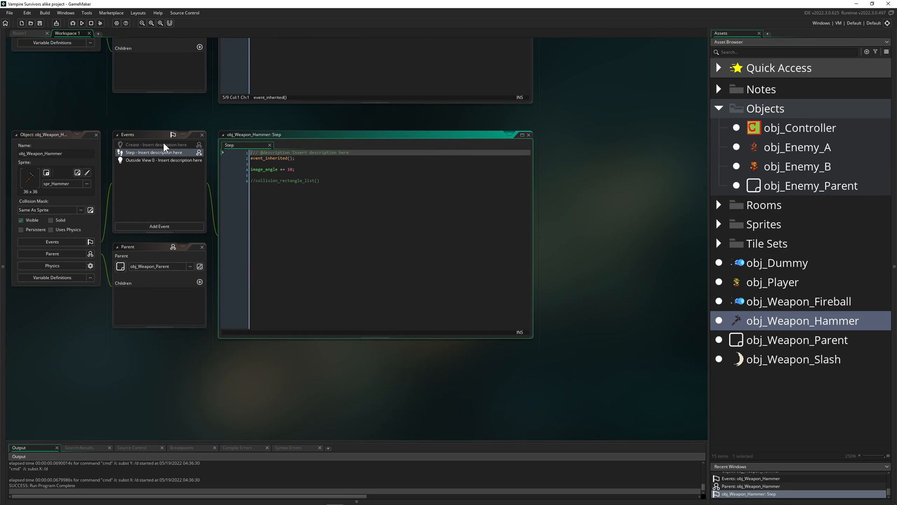
- Add inherited Create events setting dmg = obj_Player.Damage_Slash to obj_Weapon_Hammer and obj_Weapon_Slash
left_click(155, 144)
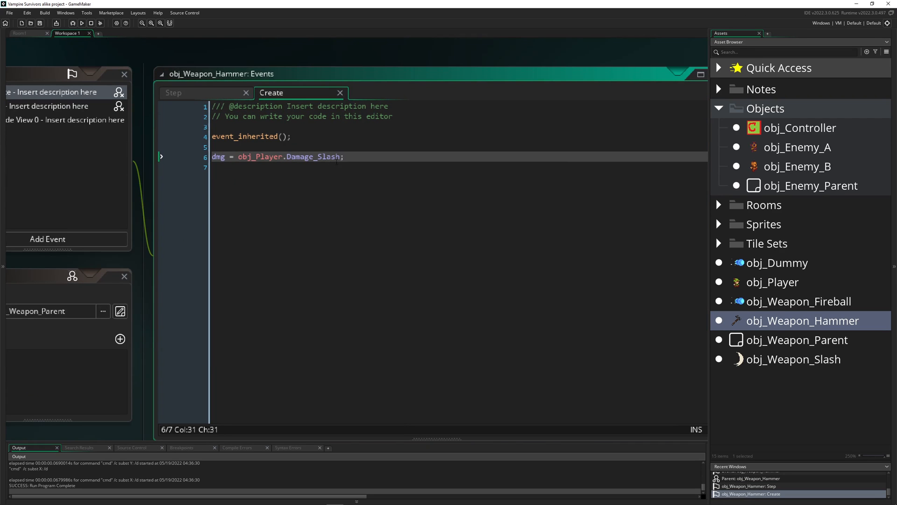
double_click(328, 156)
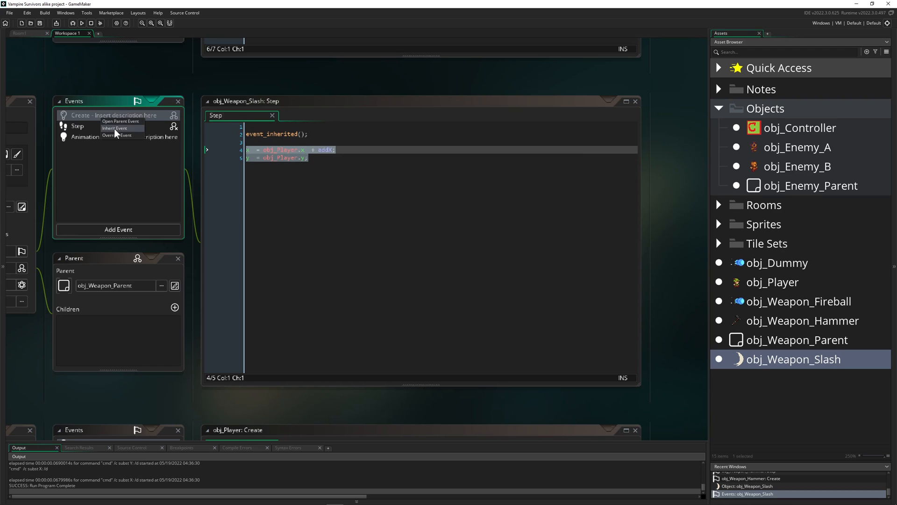
left_click(114, 128)
type("dmg = obj_Player.Damage_Slash;")
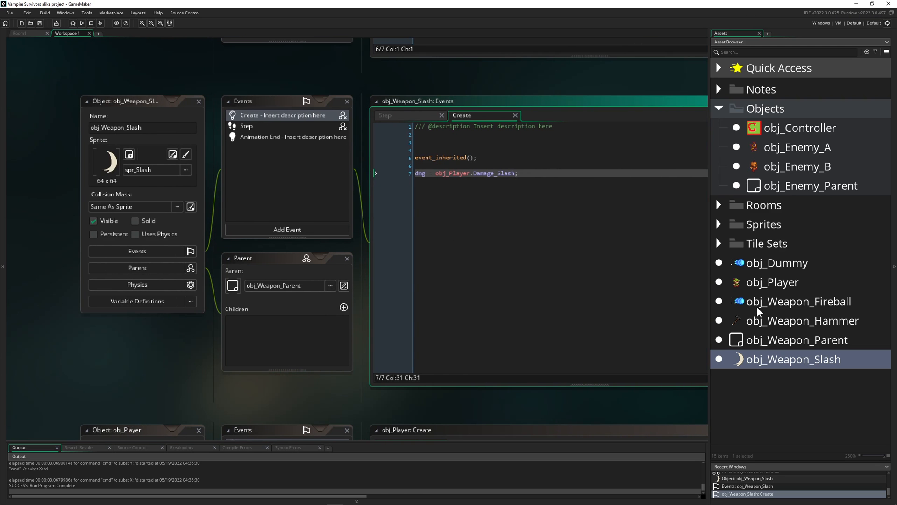
double_click(798, 301)
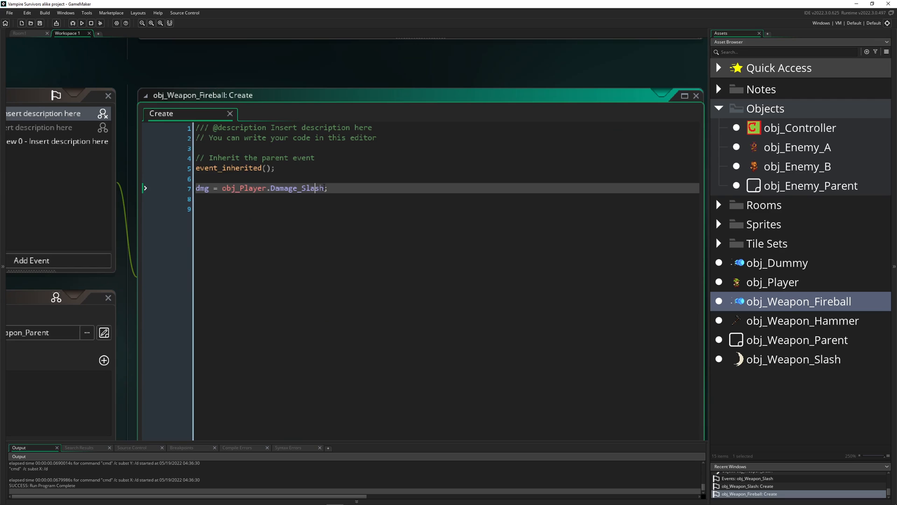
type("fi")
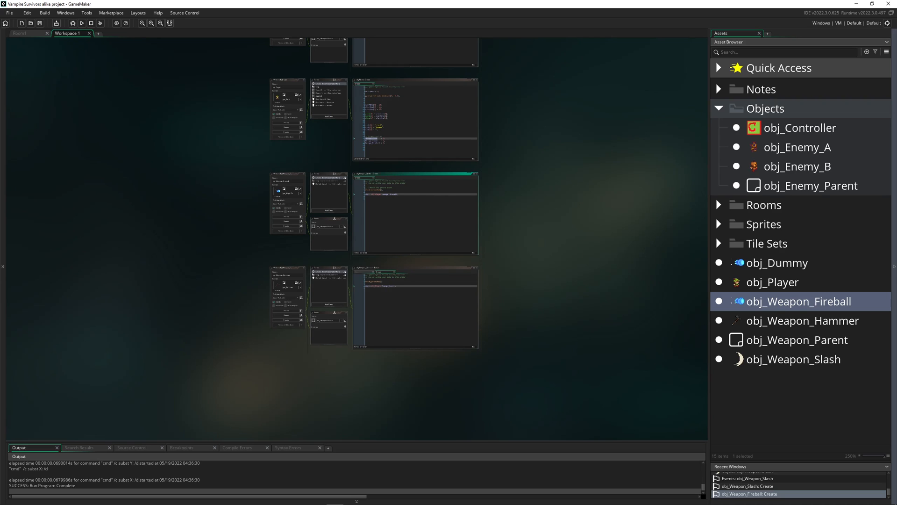
mouse_move(689, 246)
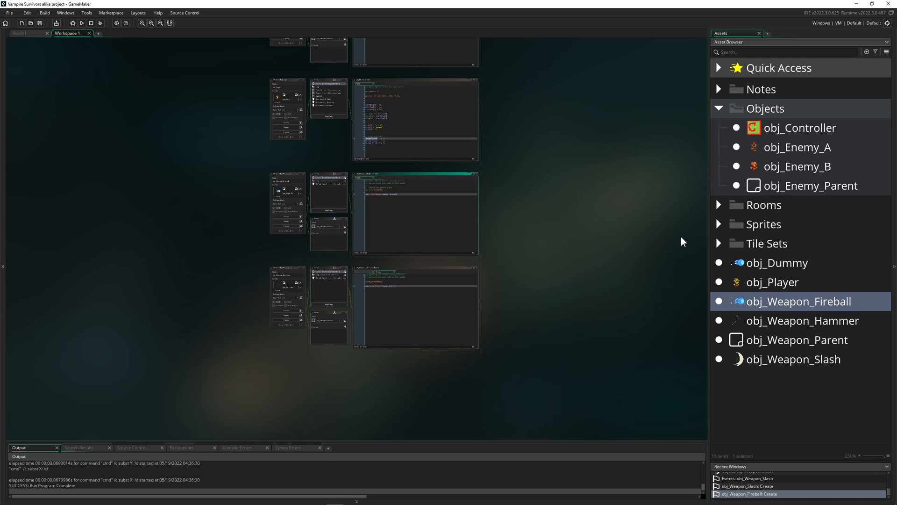
mouse_move(680, 244)
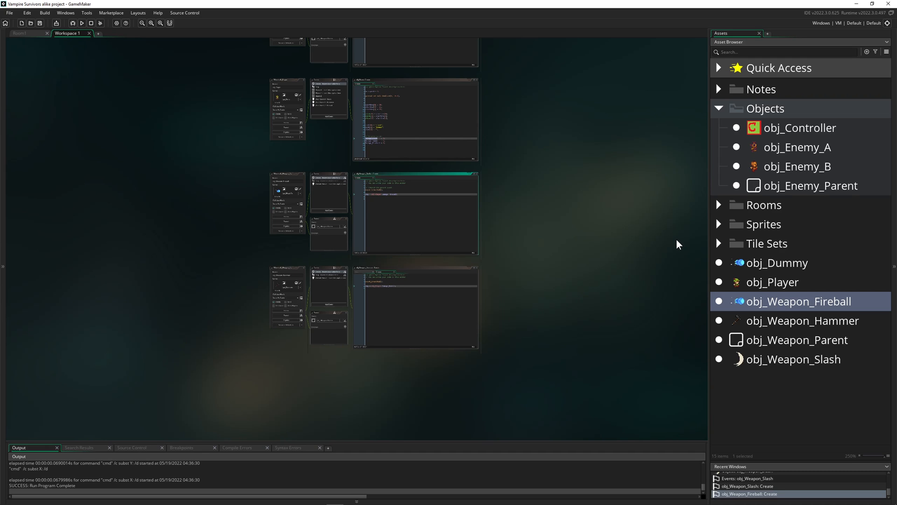
mouse_move(804, 214)
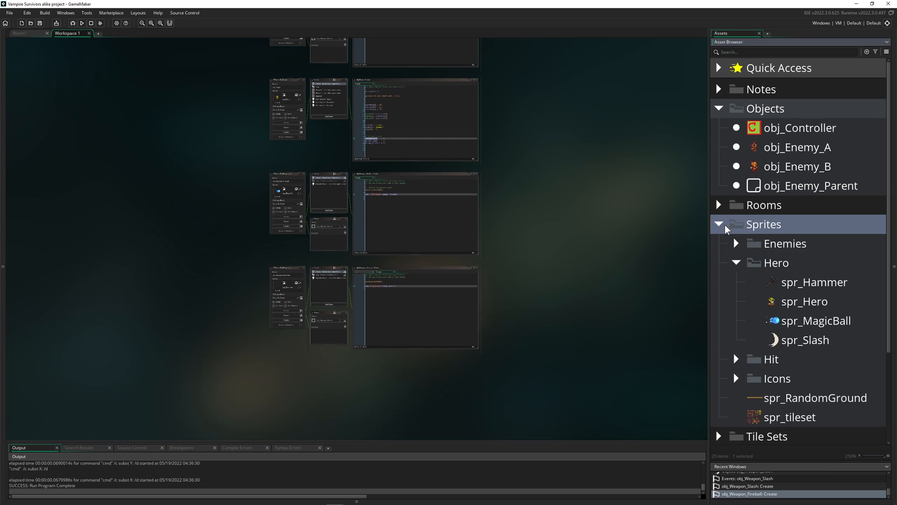
- Expand the Sprites folder to show the enemy sprites and their white variants
left_click(738, 243)
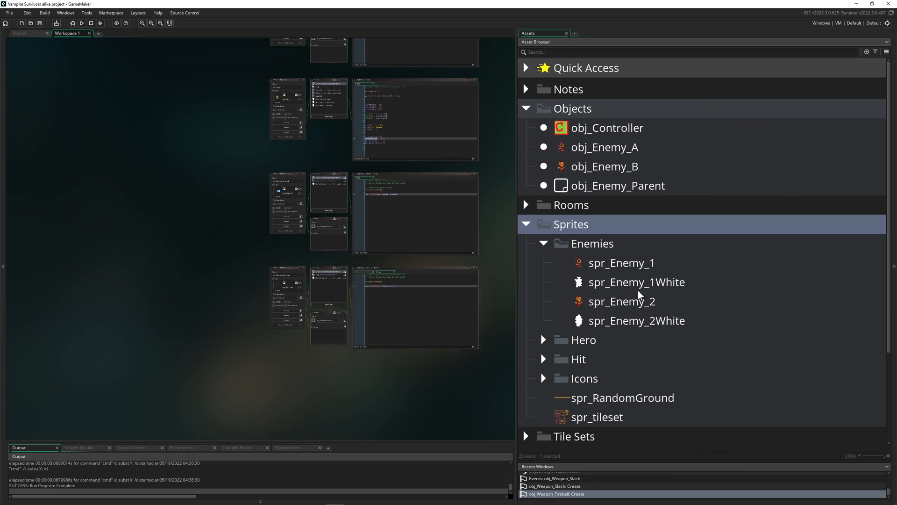
mouse_move(625, 291)
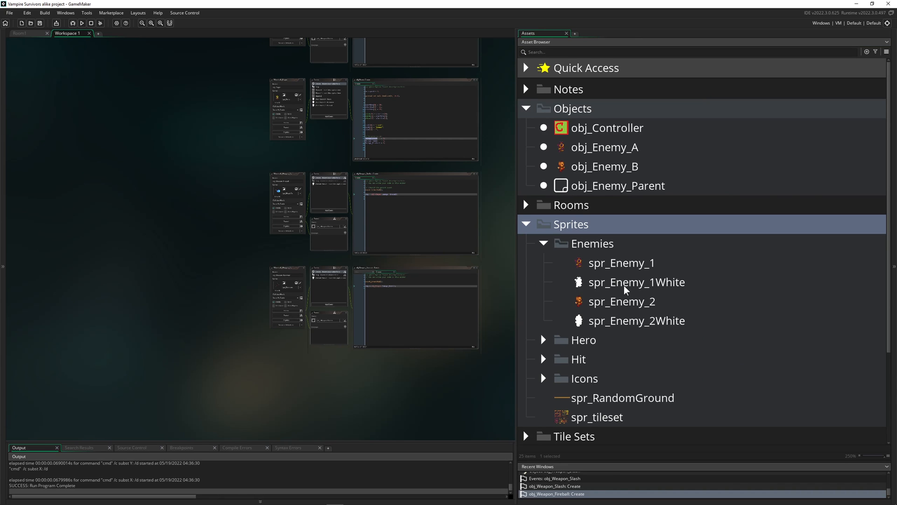
mouse_move(532, 297)
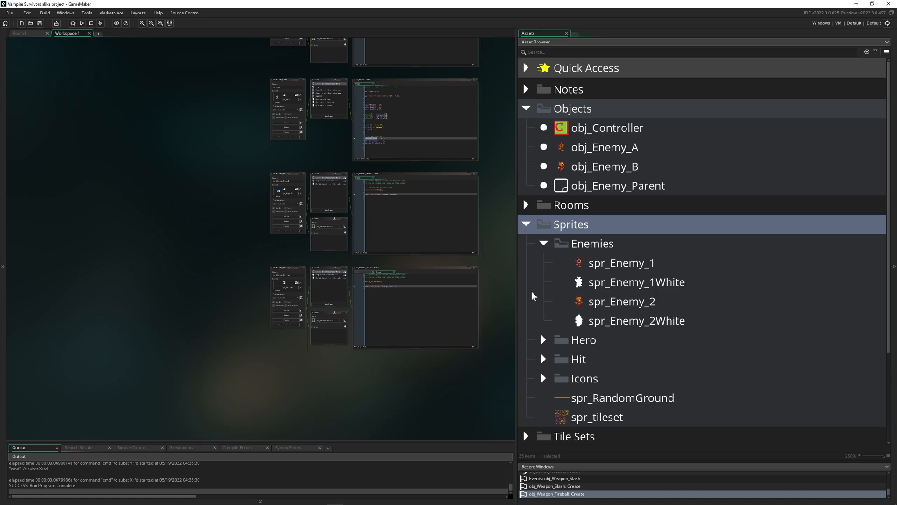
left_click(83, 23)
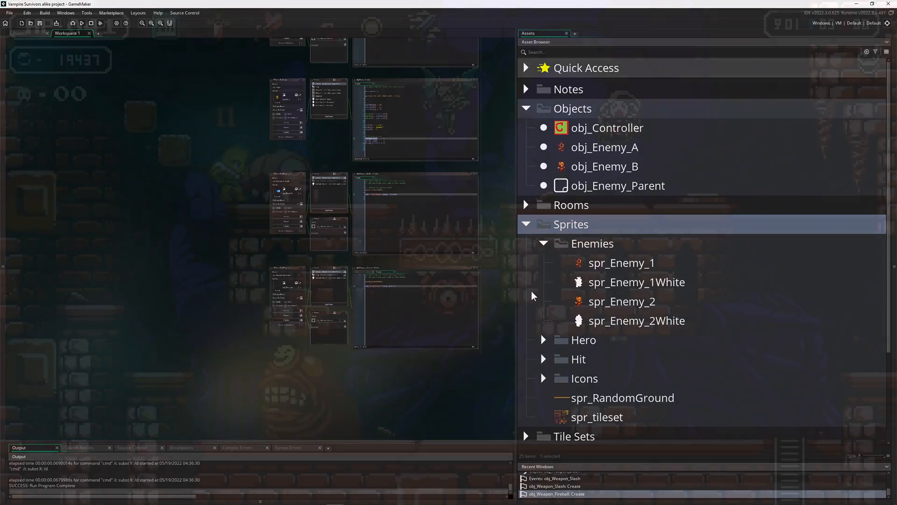